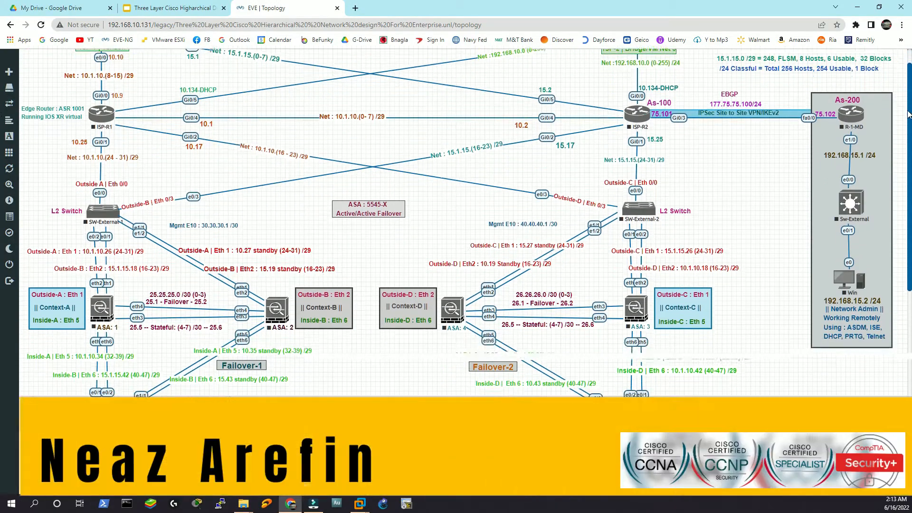
- Scroll the topology canvas down toward the ISP Connection 1 network cloud
scroll(down, 3)
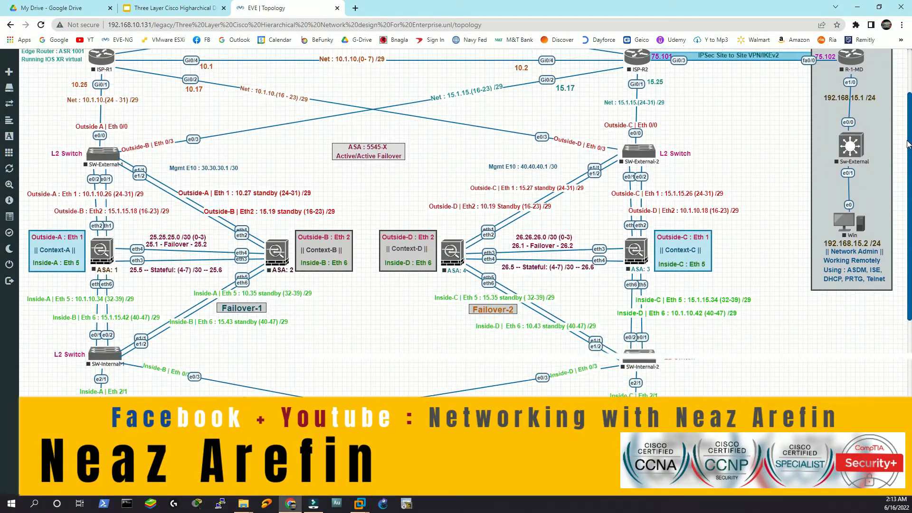
scroll(down, 3)
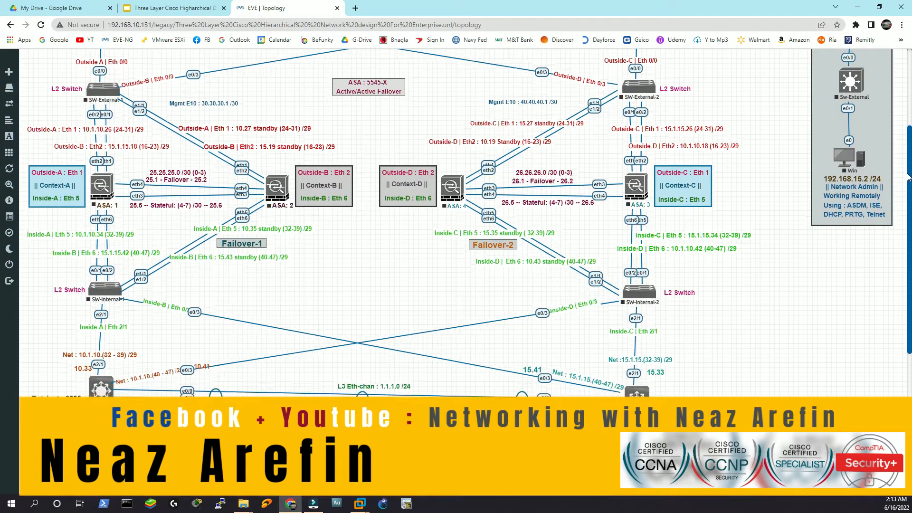
scroll(down, 3)
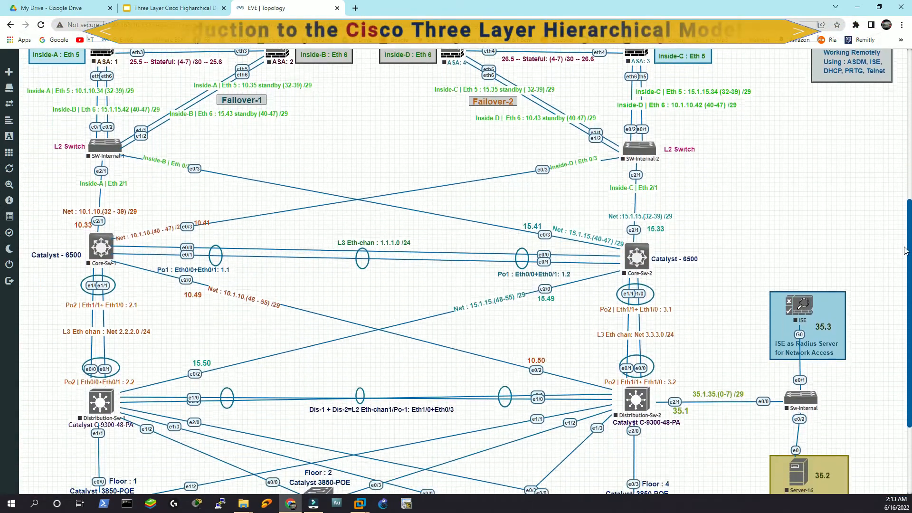
scroll(down, 3)
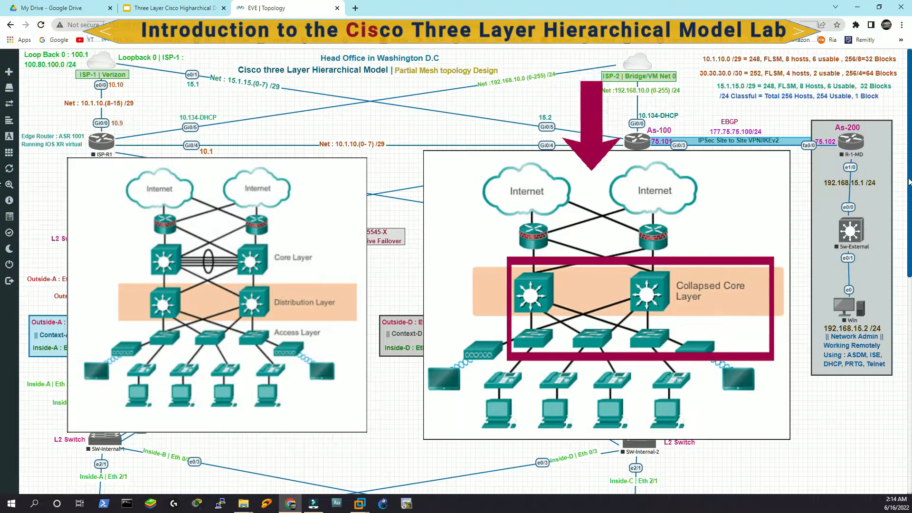
scroll(down, 3)
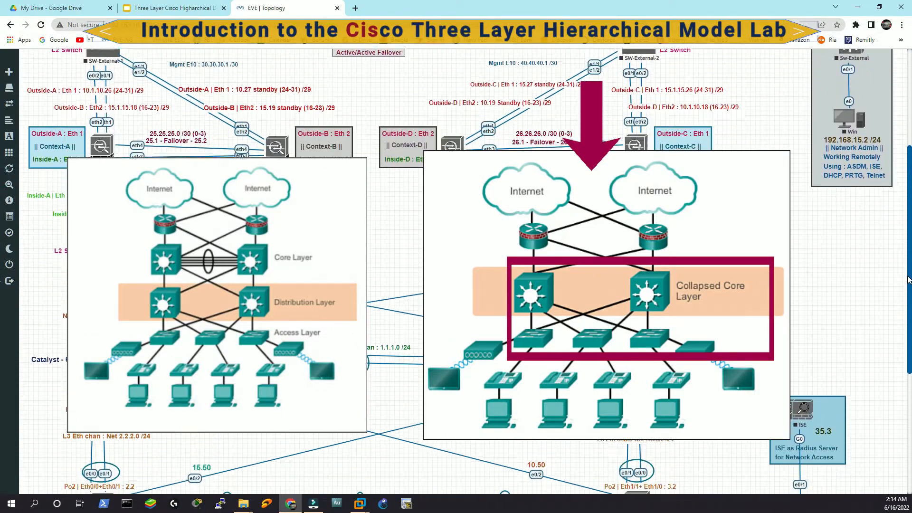
scroll(down, 3)
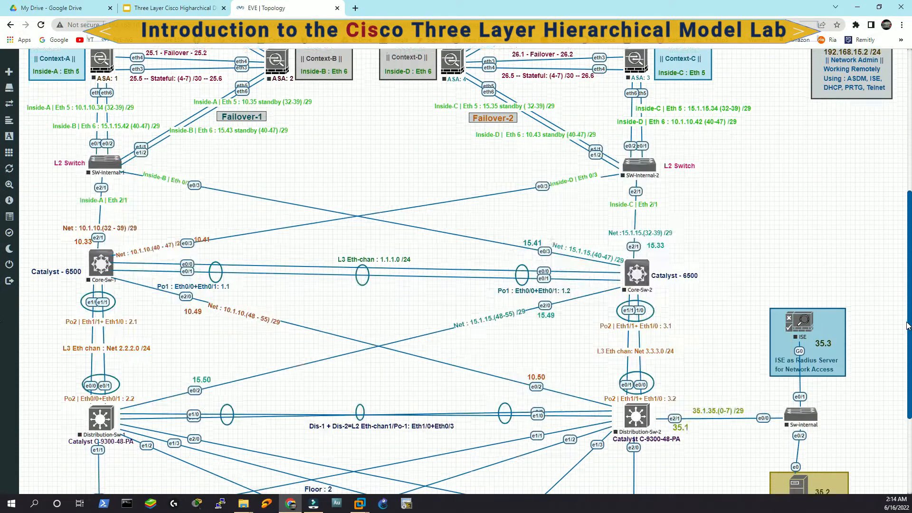
scroll(down, 3)
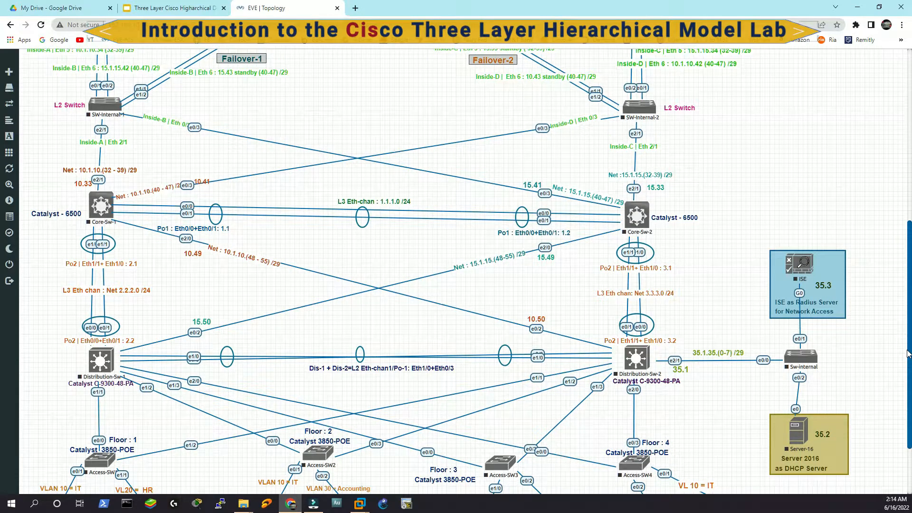
mouse_move(894, 293)
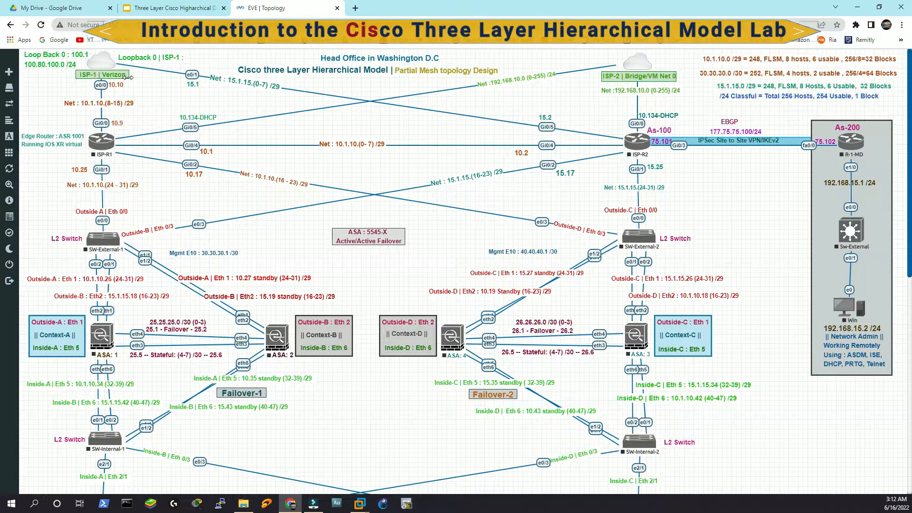
mouse_move(106, 76)
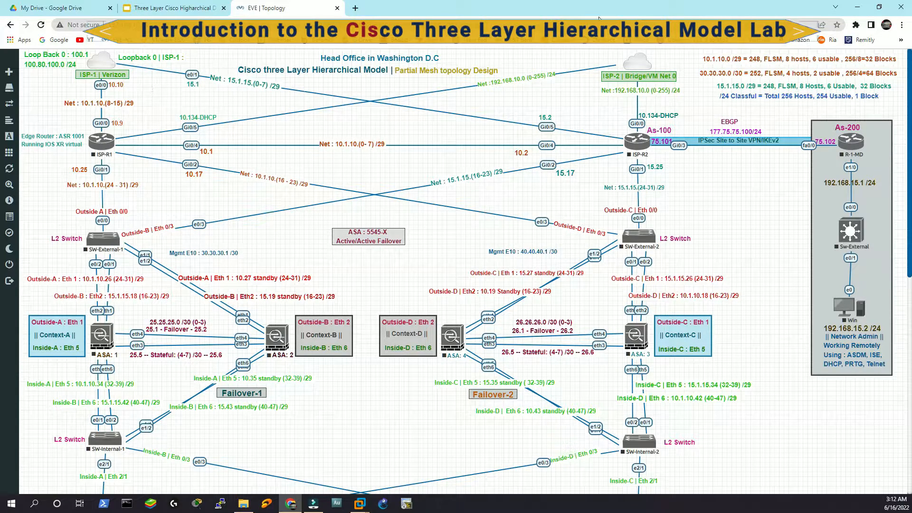
mouse_move(629, 93)
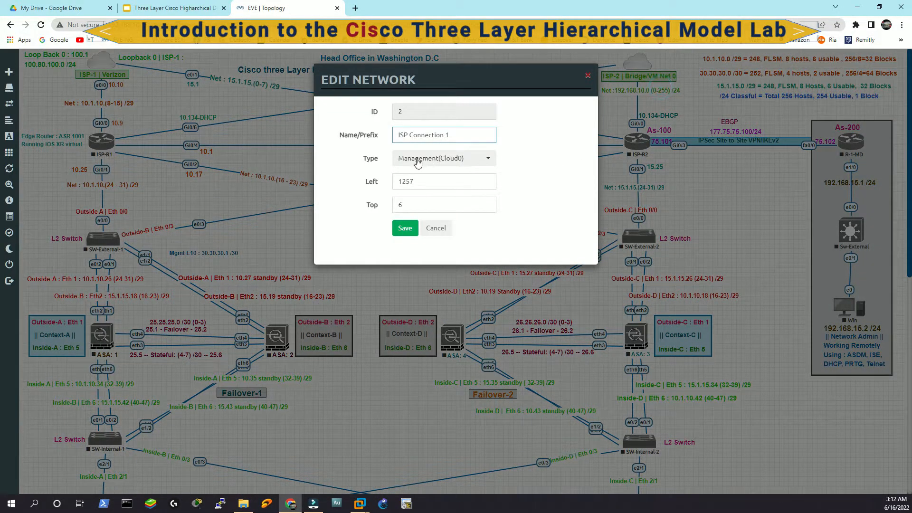
- Cancel the Edit Network dialog for the ISP cloud without saving changes
click(405, 228)
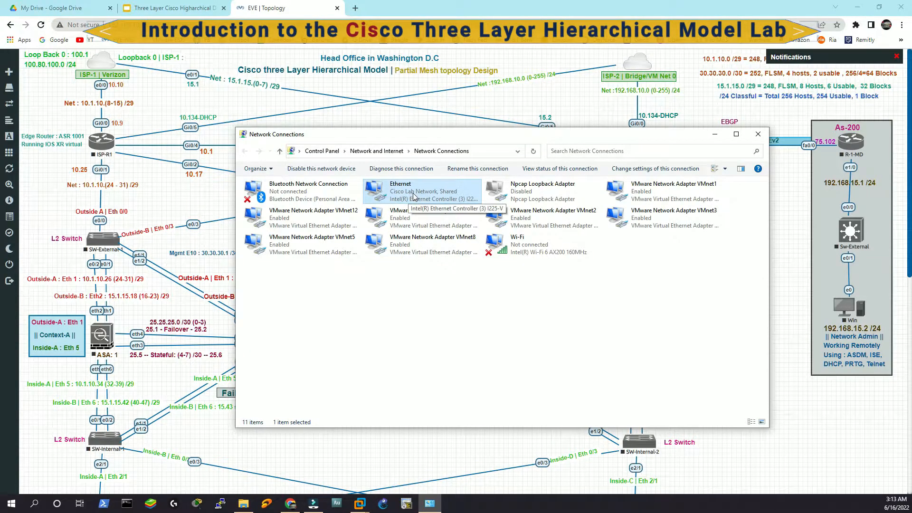
mouse_move(602, 106)
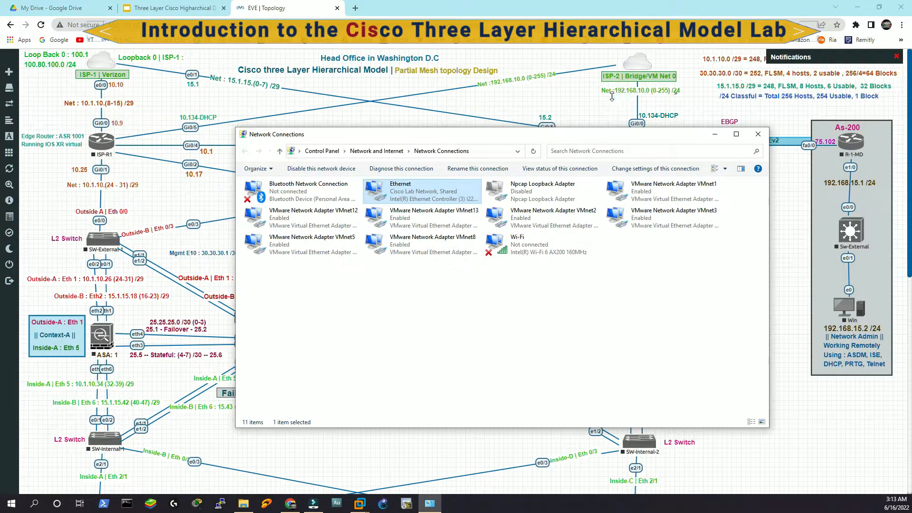
mouse_move(644, 92)
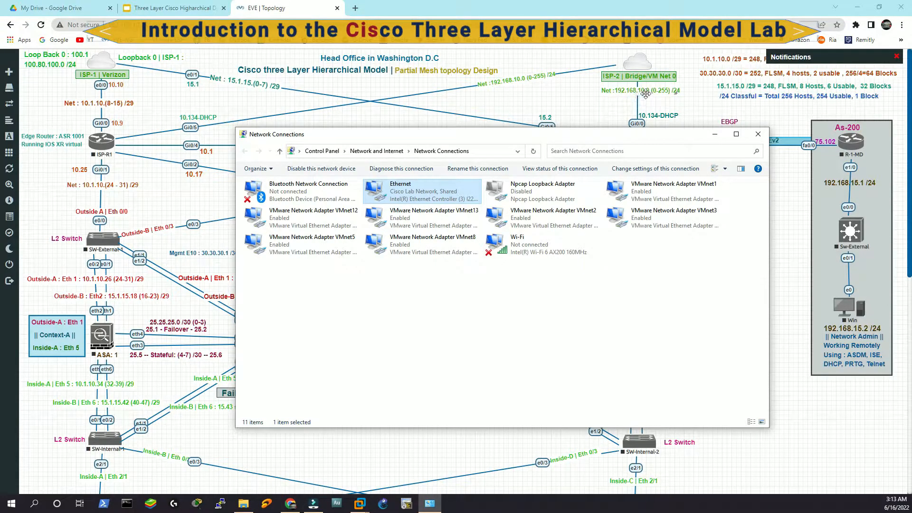
mouse_move(616, 105)
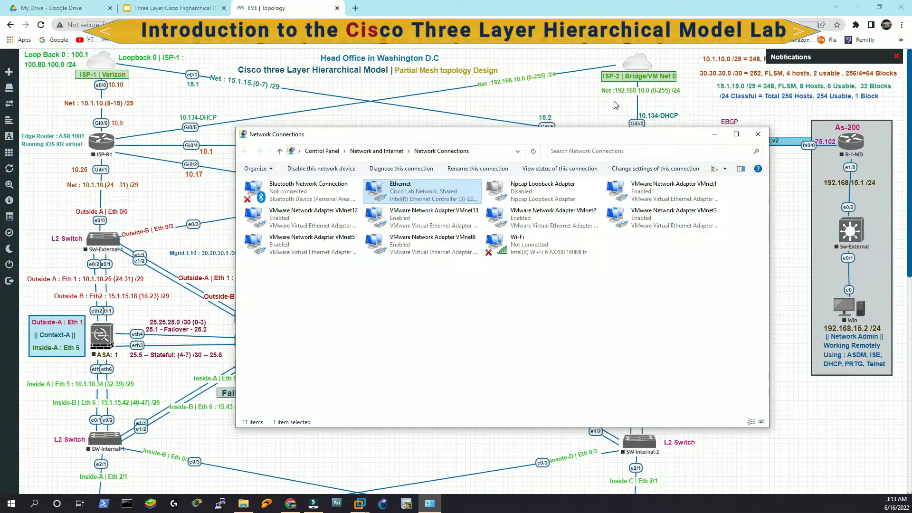
- Close the Windows Network Connections window to show the full lab topology
click(758, 134)
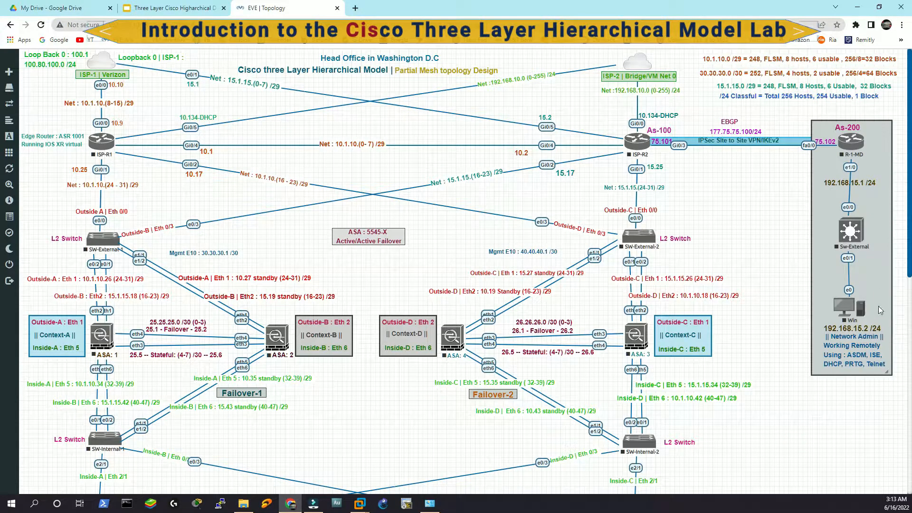
mouse_move(817, 215)
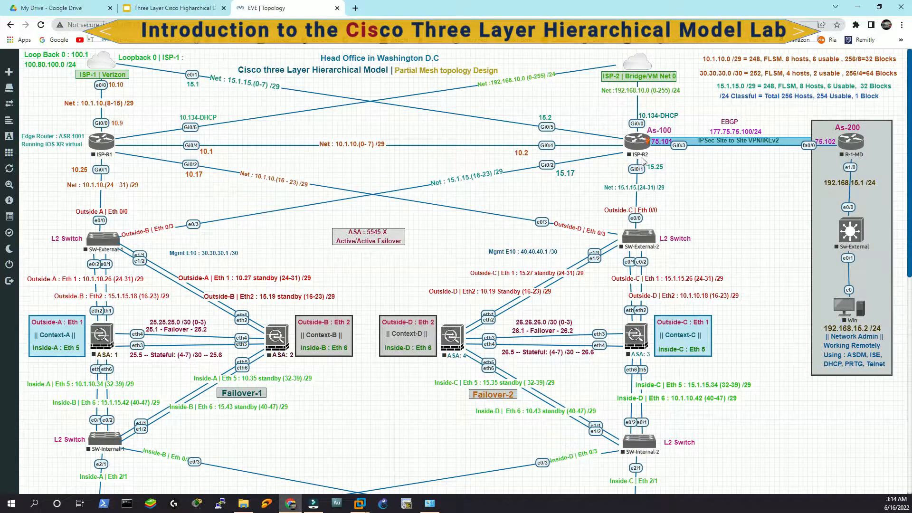
mouse_move(688, 157)
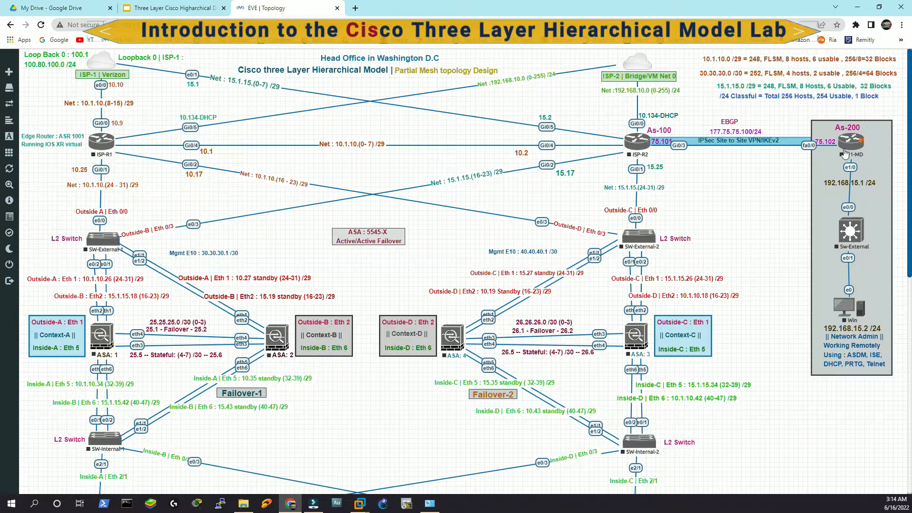
mouse_move(731, 177)
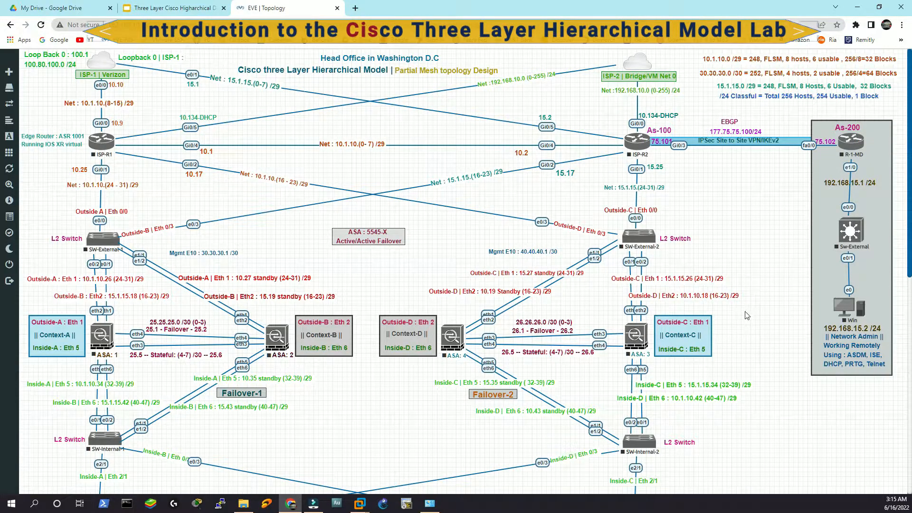
mouse_move(713, 178)
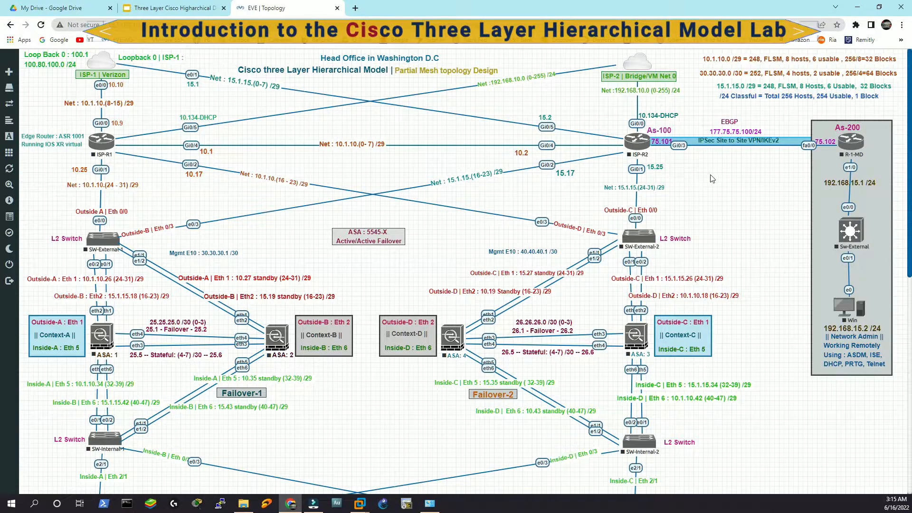
mouse_move(760, 186)
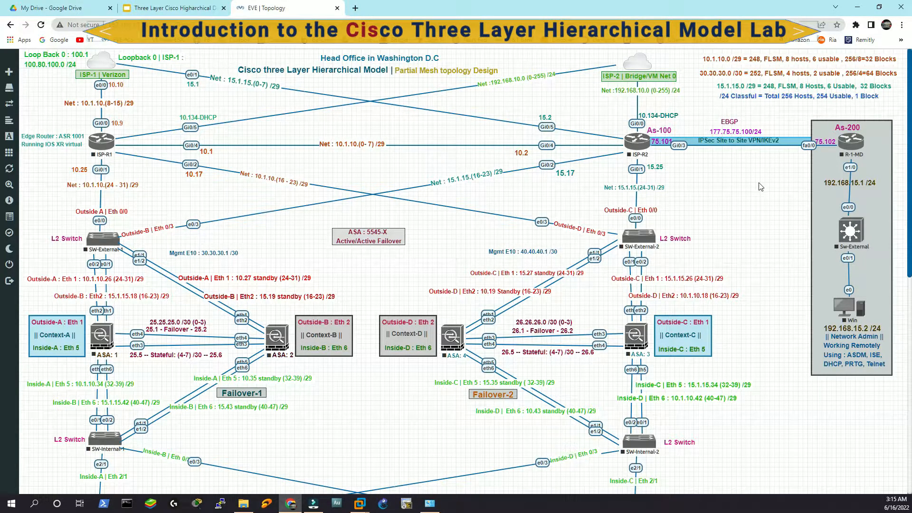
mouse_move(879, 345)
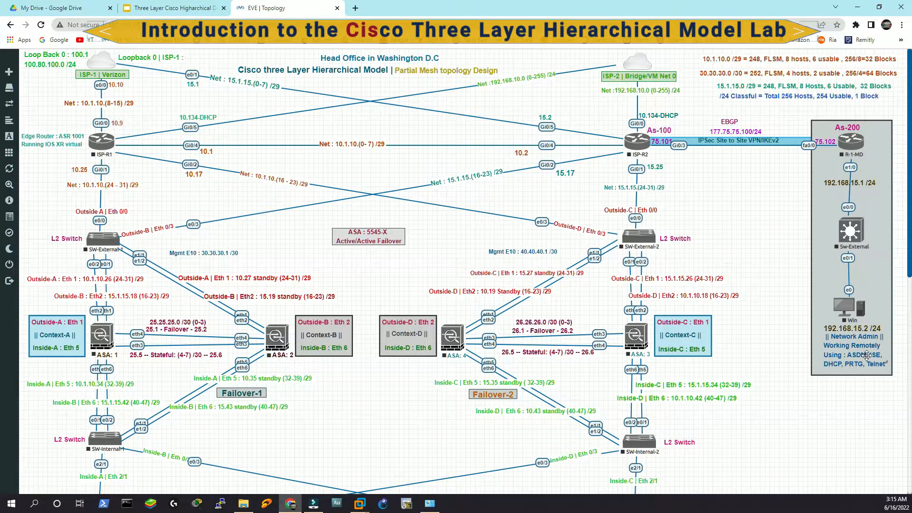
mouse_move(354, 389)
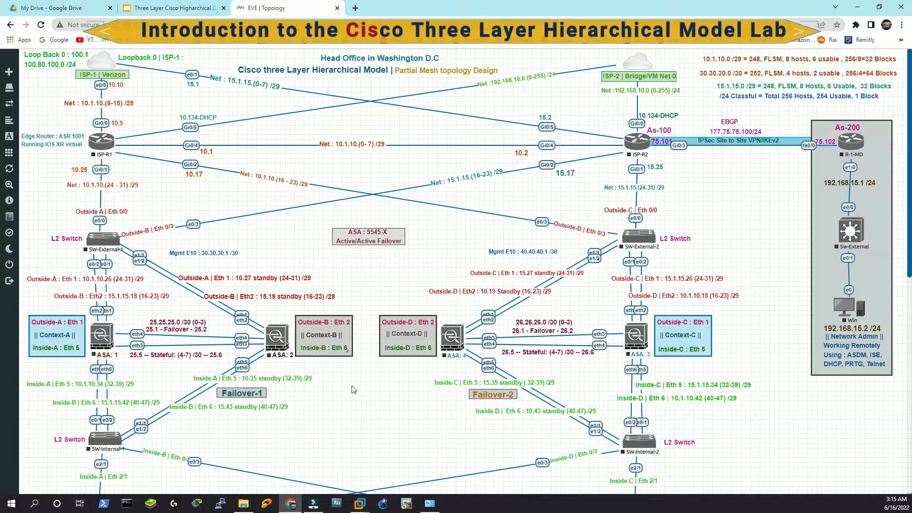
mouse_move(854, 376)
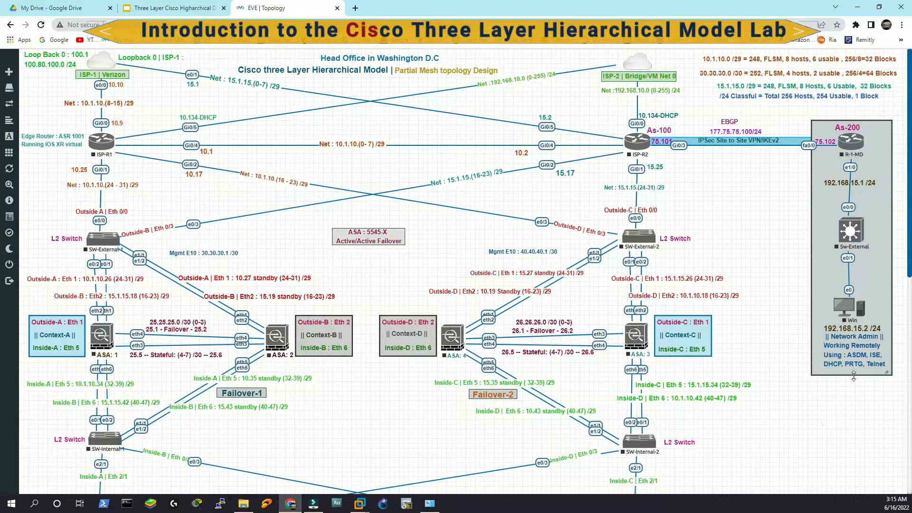
mouse_move(846, 429)
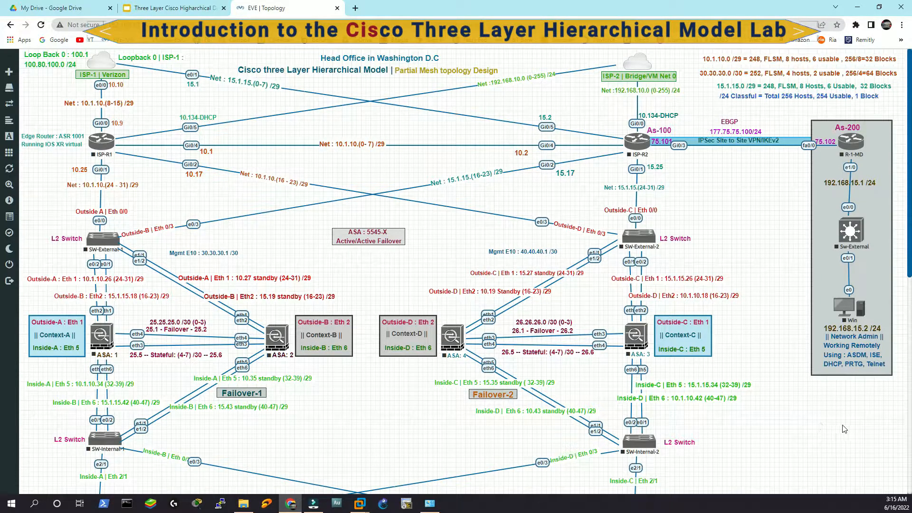
scroll(down, 3)
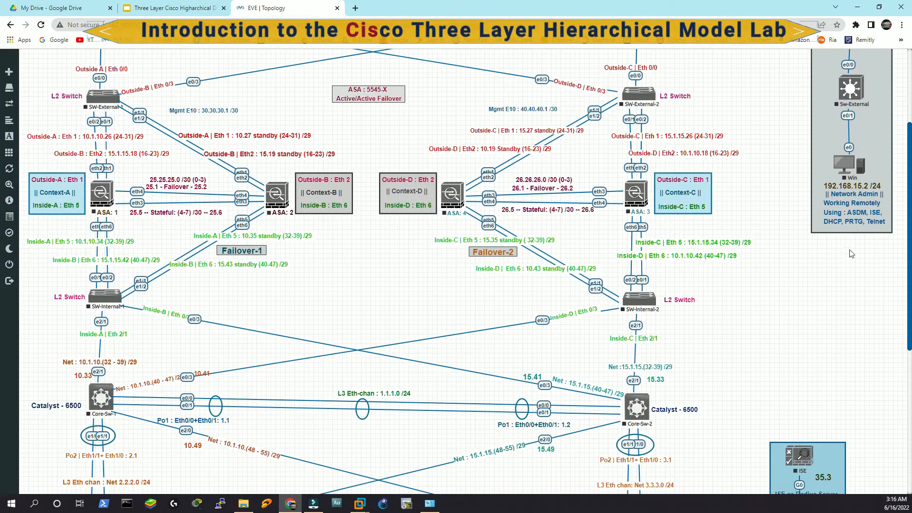
mouse_move(814, 477)
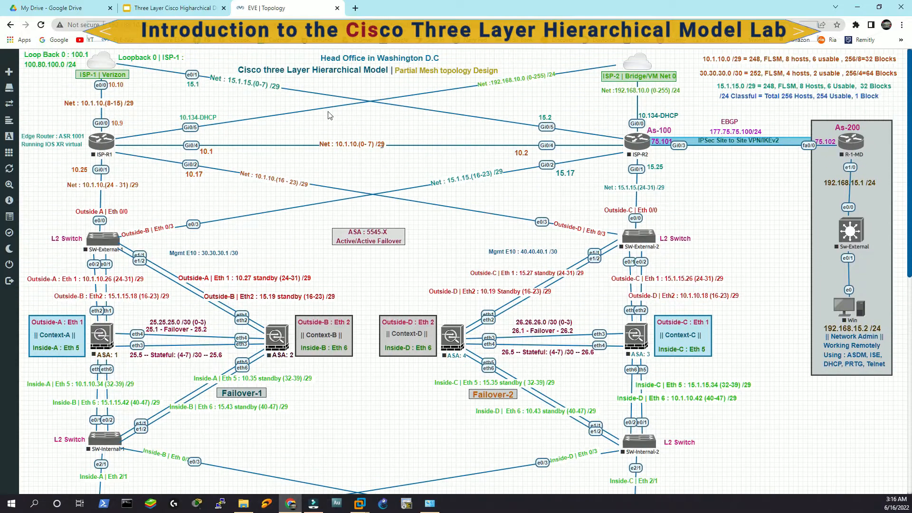
scroll(down, 3)
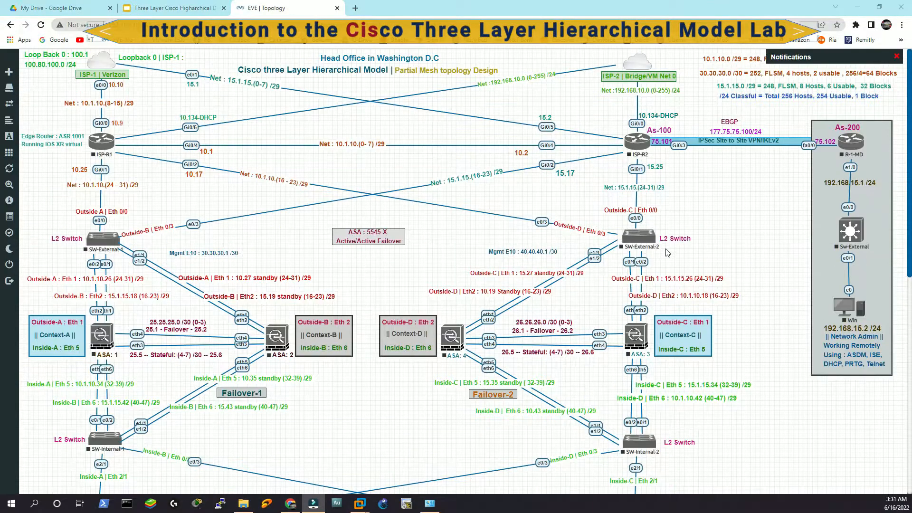
mouse_move(151, 101)
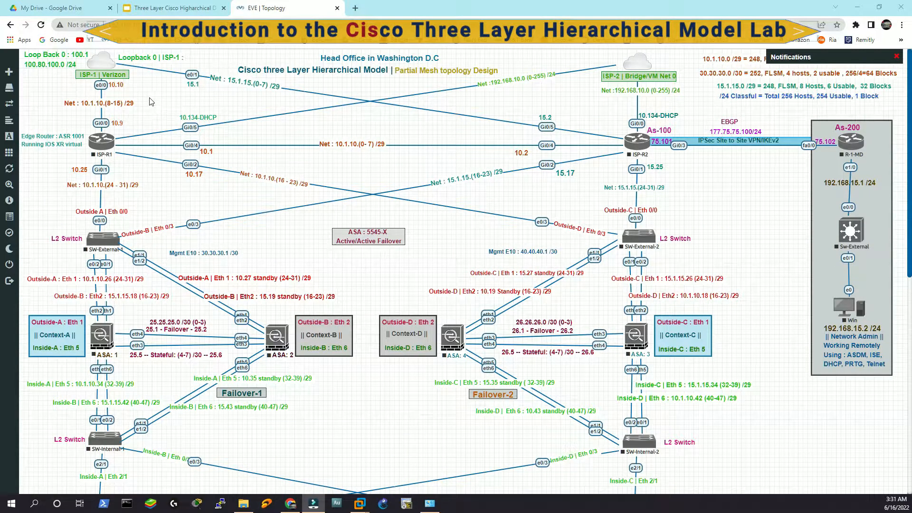
mouse_move(139, 88)
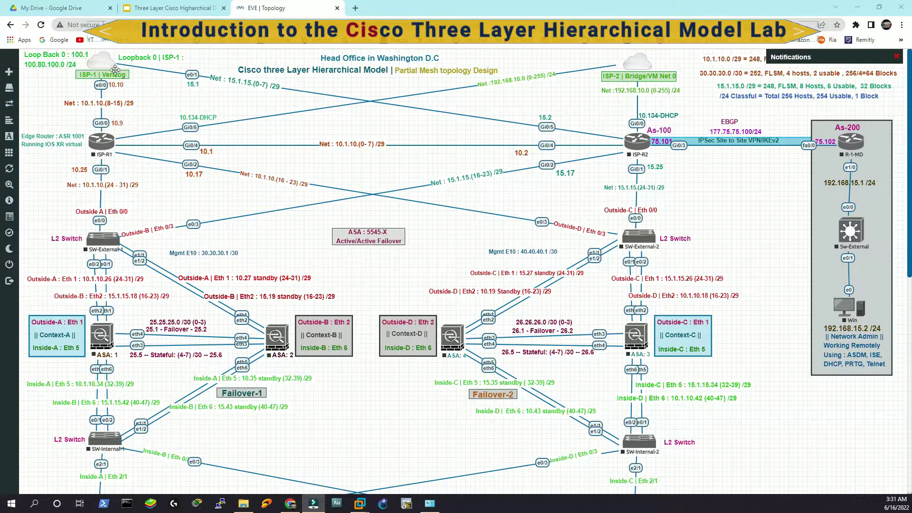
double_click(97, 62)
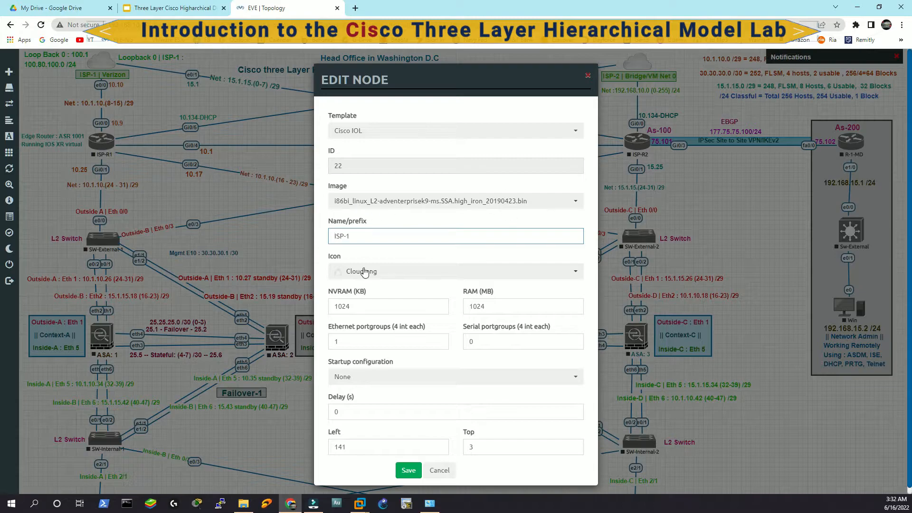
click(455, 272)
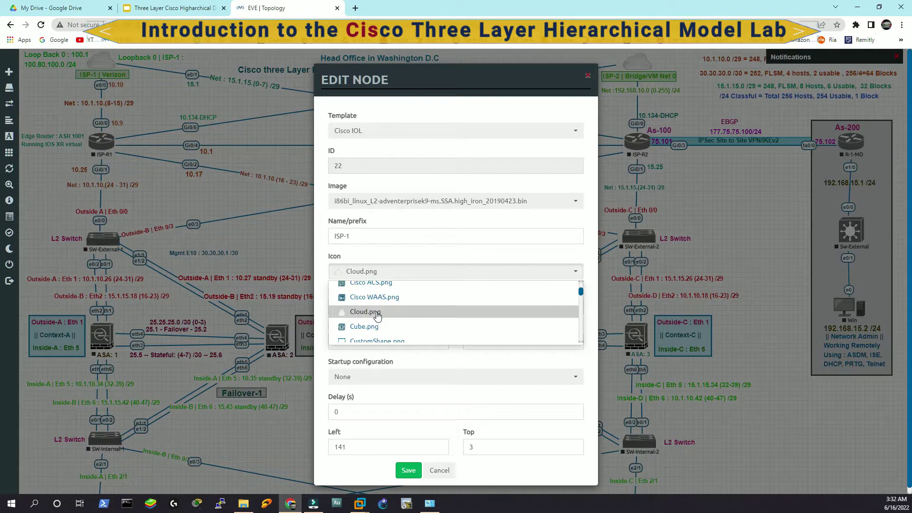
click(408, 470)
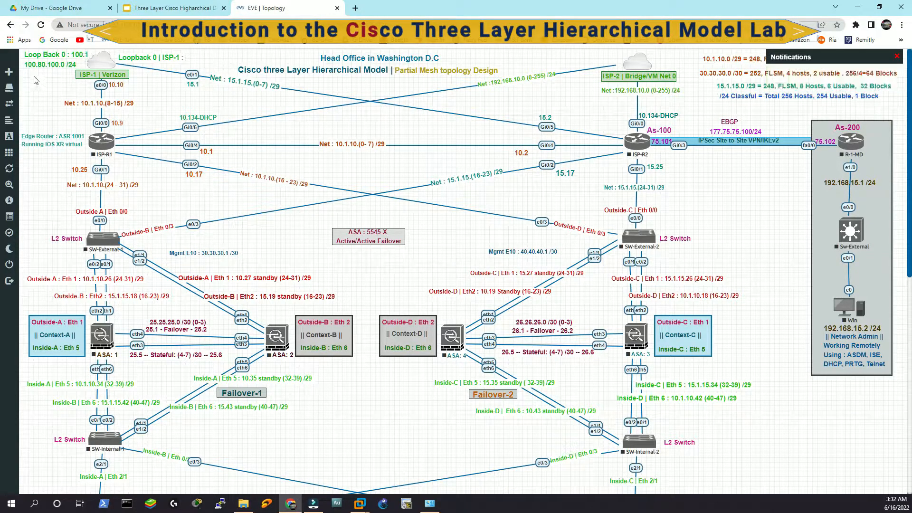
mouse_move(47, 84)
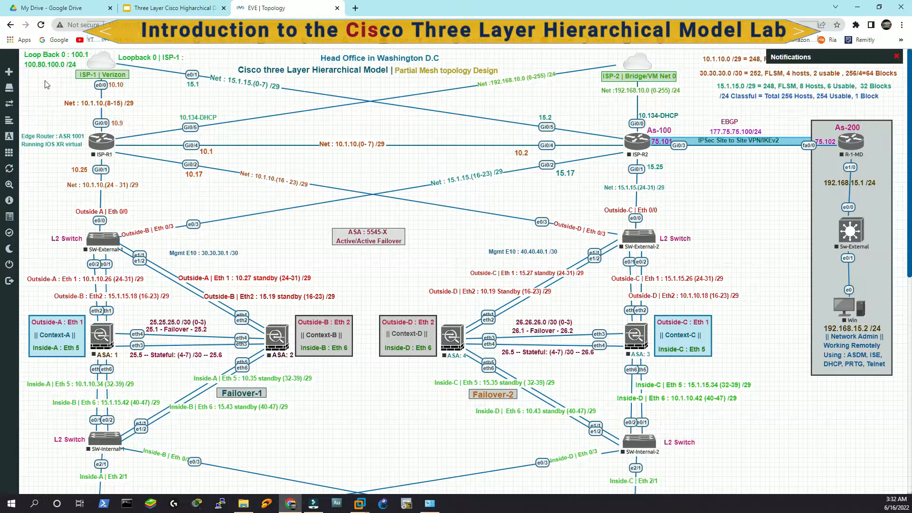
mouse_move(327, 142)
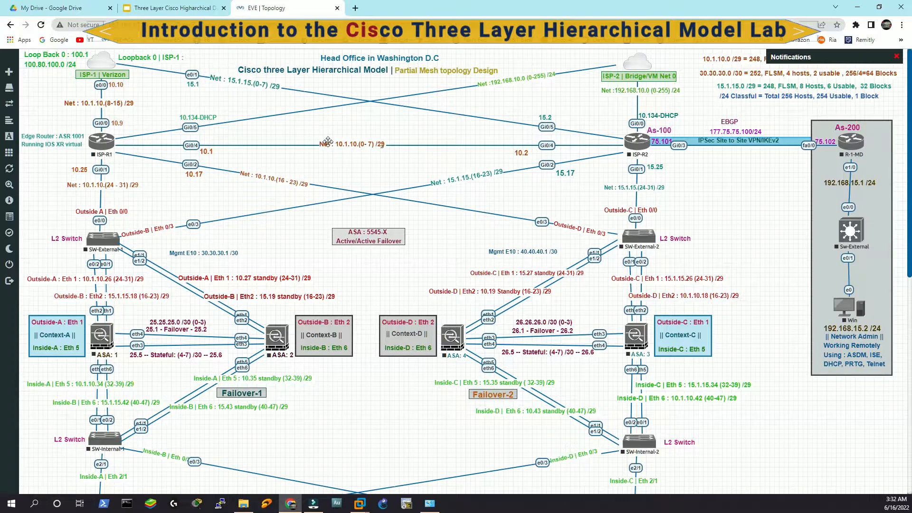
mouse_move(100, 67)
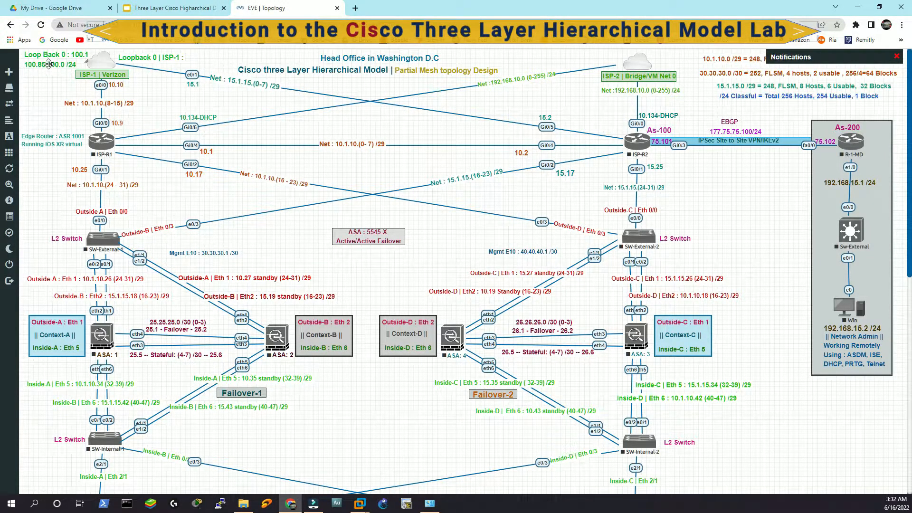
mouse_move(51, 65)
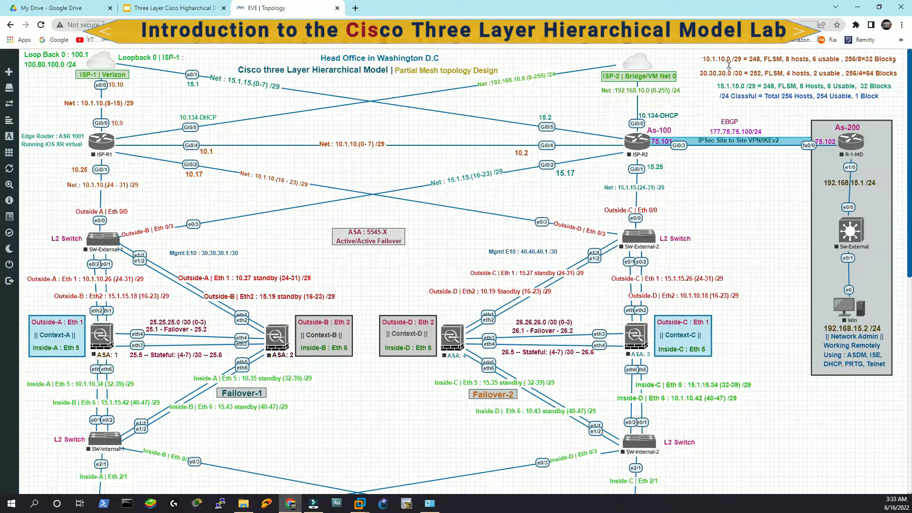
mouse_move(700, 67)
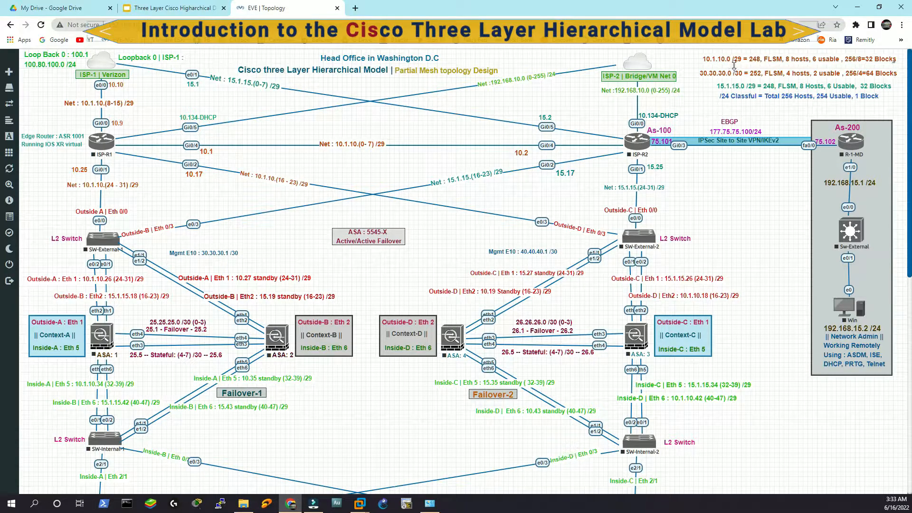
mouse_move(797, 64)
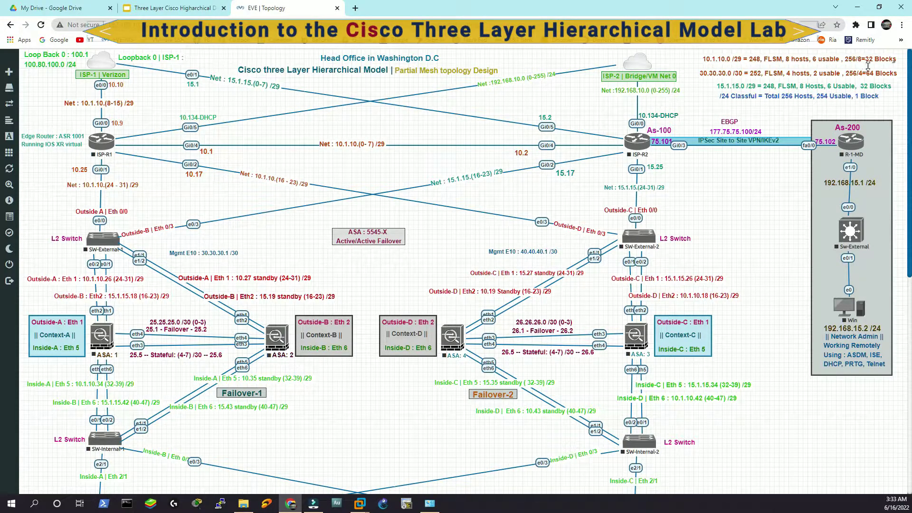
mouse_move(760, 213)
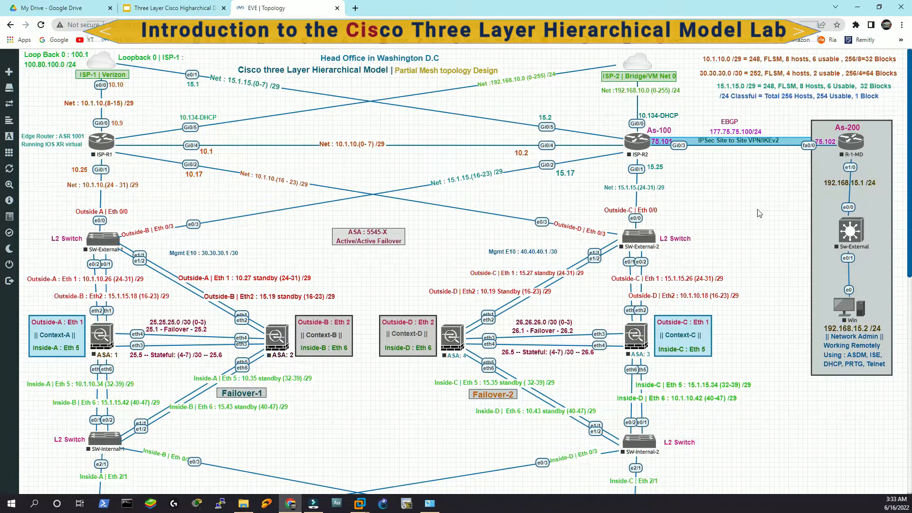
mouse_move(765, 195)
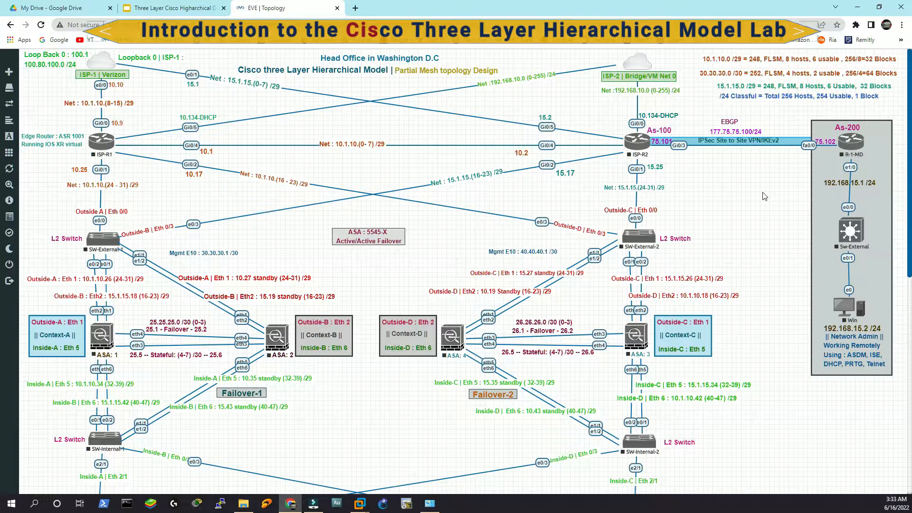
mouse_move(780, 112)
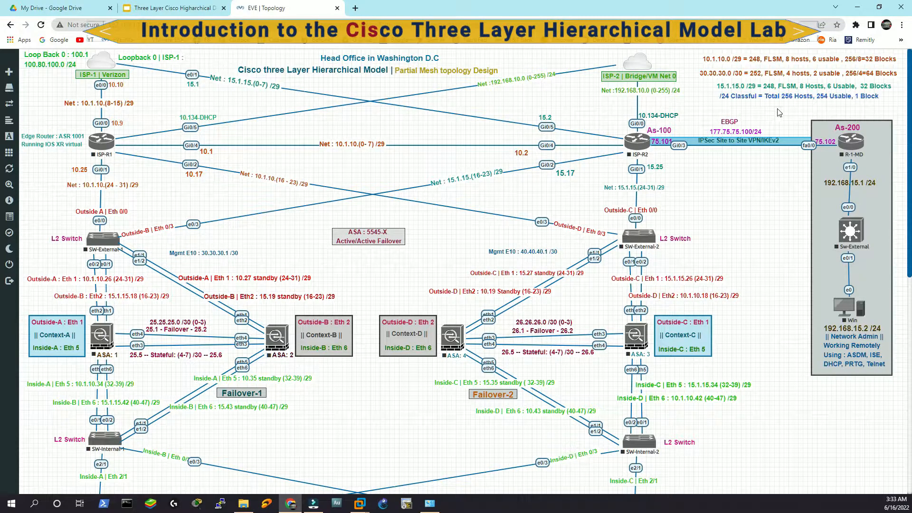
mouse_move(348, 217)
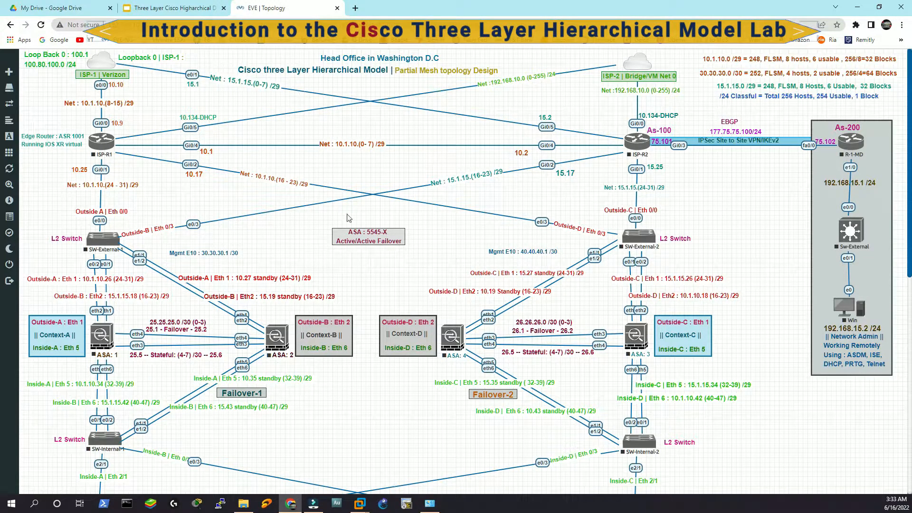
mouse_move(754, 81)
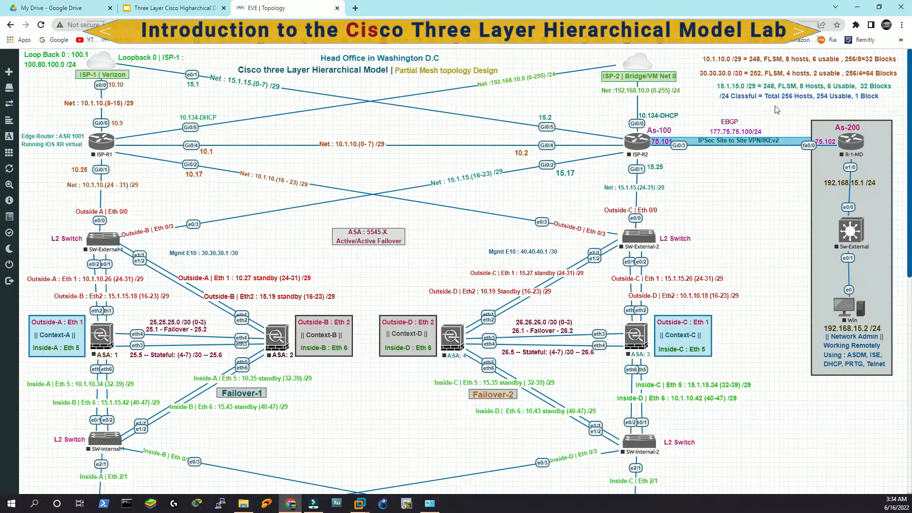
mouse_move(829, 100)
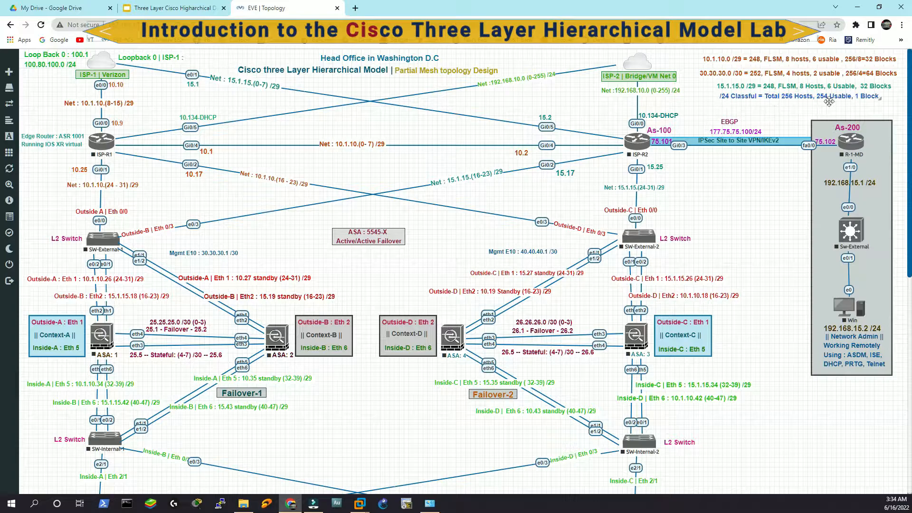
mouse_move(880, 110)
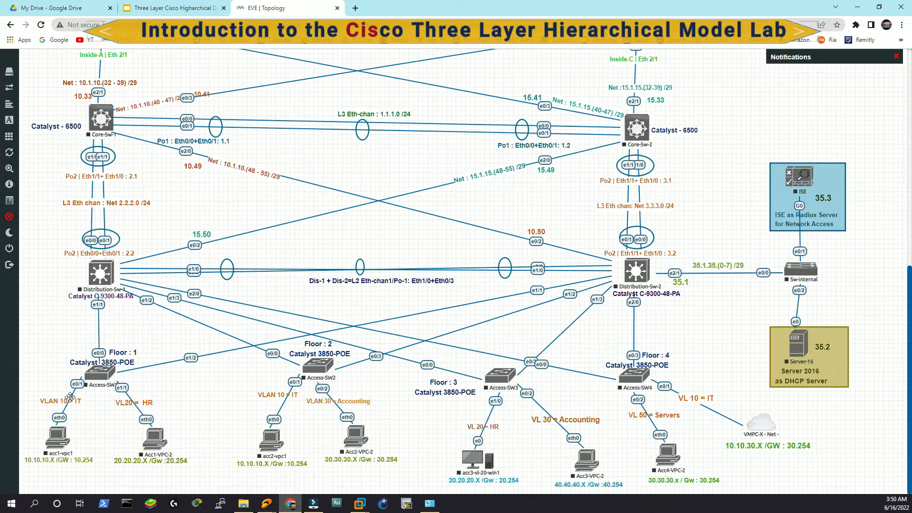
mouse_move(487, 420)
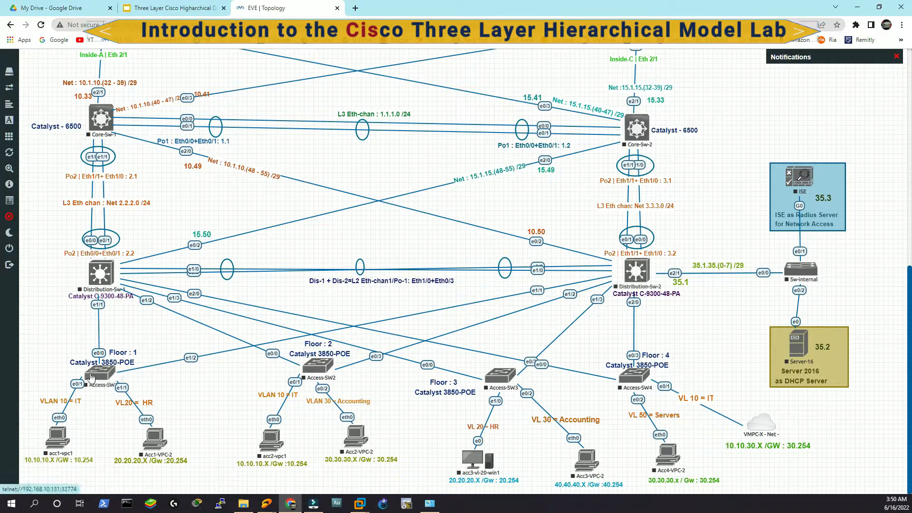
mouse_move(359, 374)
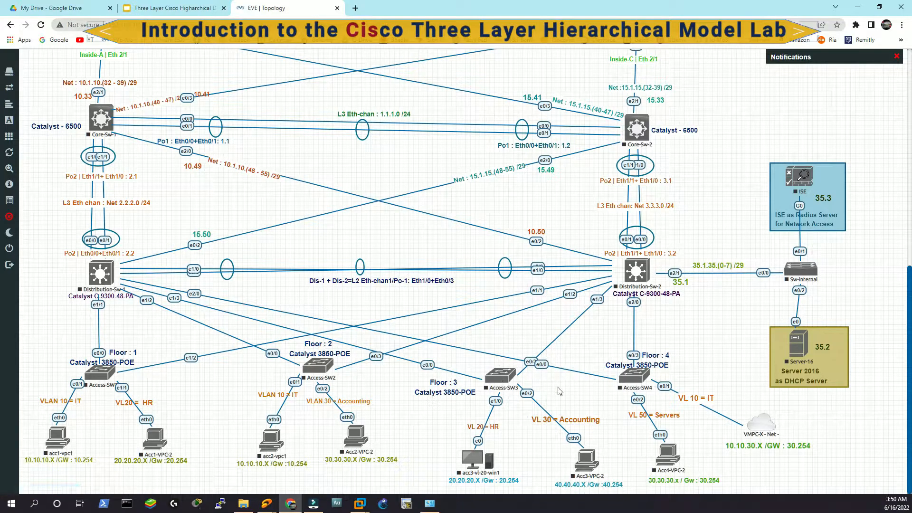
mouse_move(396, 474)
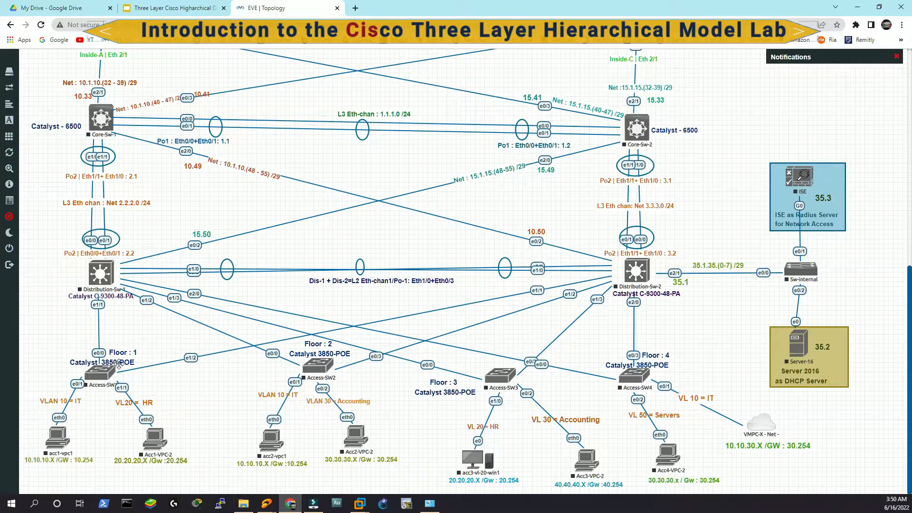
mouse_move(829, 431)
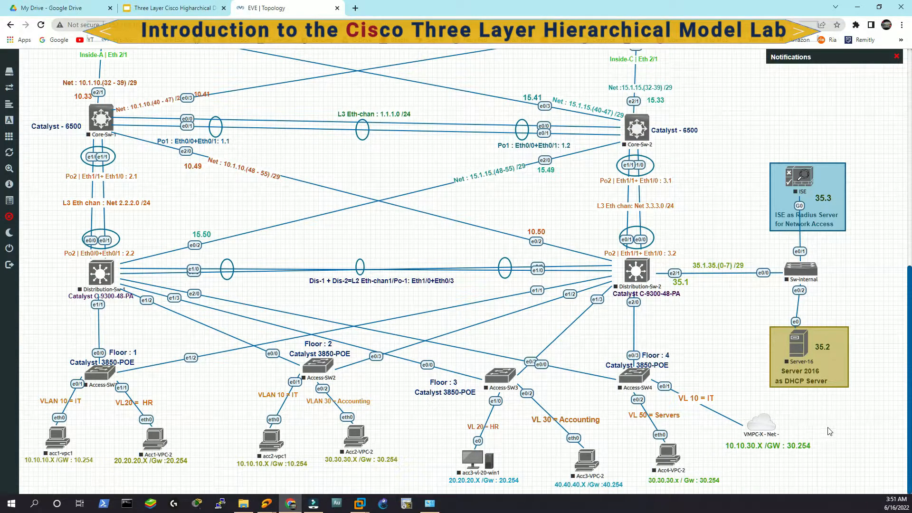
- Switch from the EVE-NG topology to the Google Slides design deck
click(171, 7)
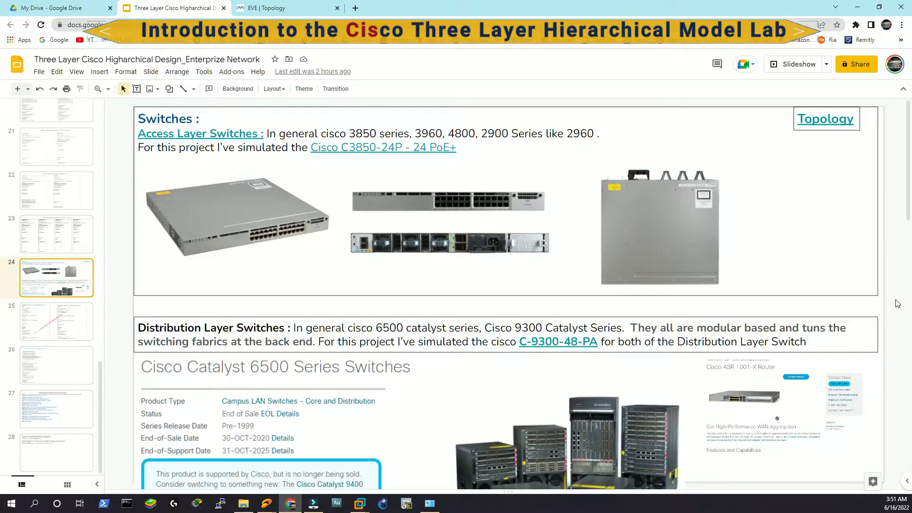
- Scroll through the core switch, ASA 5520 and ASR 1001-X notes, then return to the EVE topology
scroll(down, 3)
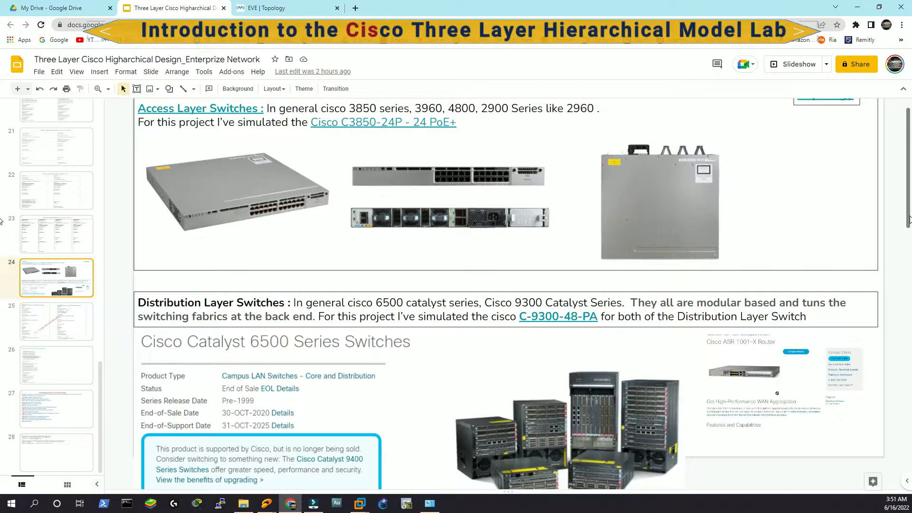
scroll(down, 3)
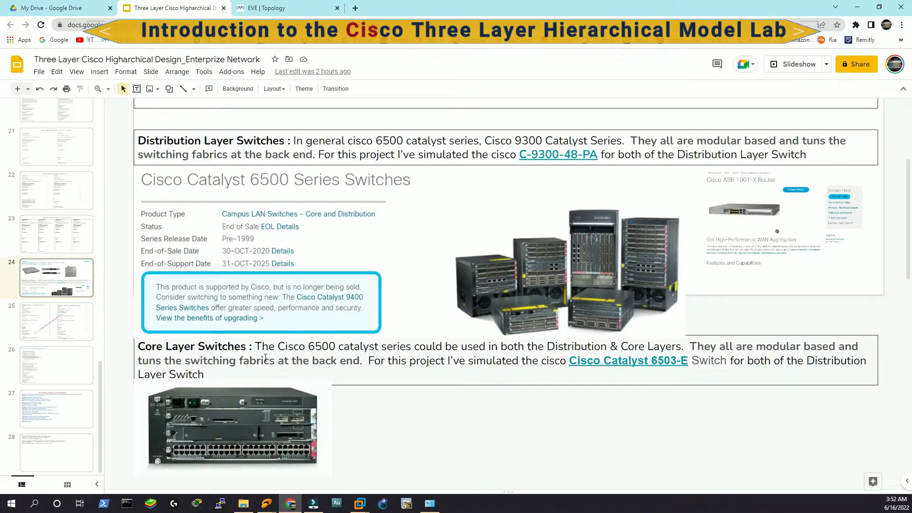
scroll(down, 3)
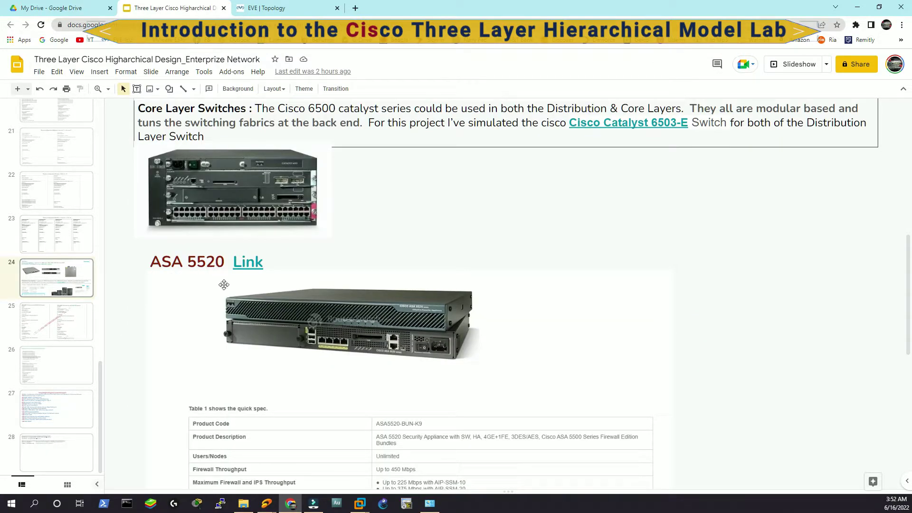
scroll(down, 3)
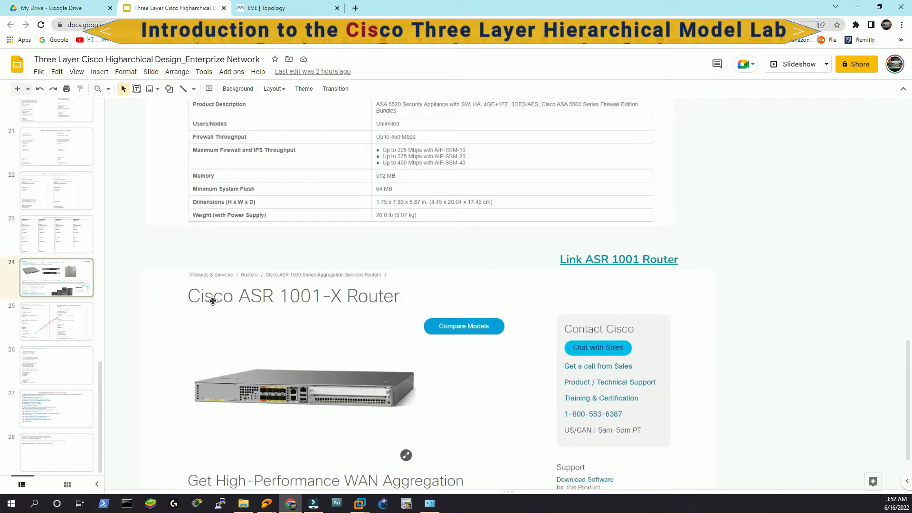
mouse_move(337, 304)
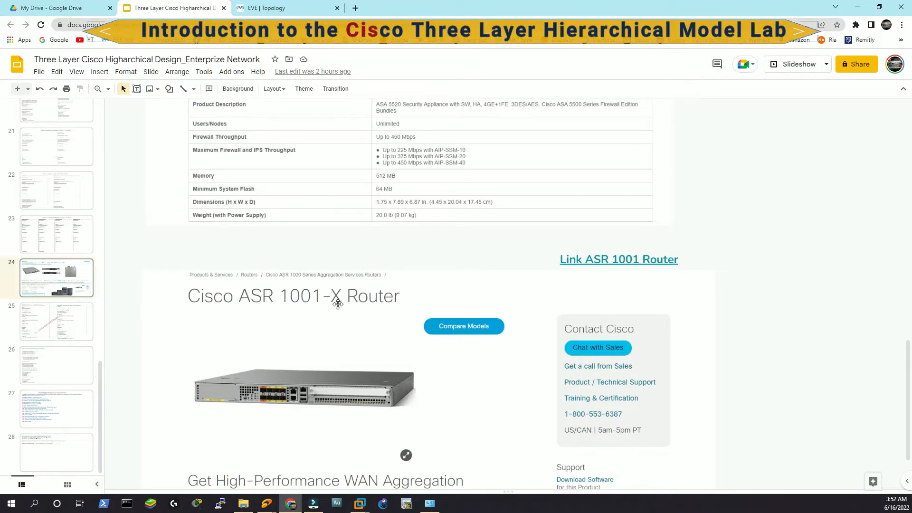
mouse_move(368, 304)
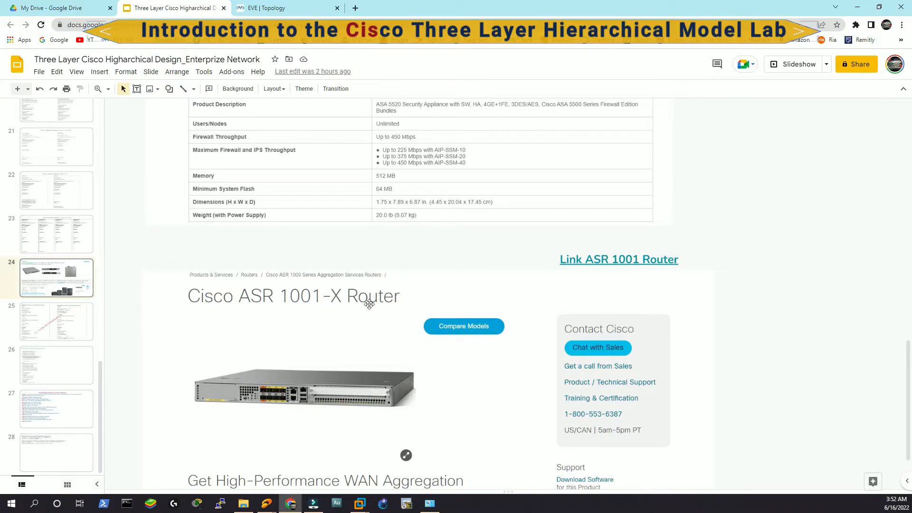
click(276, 7)
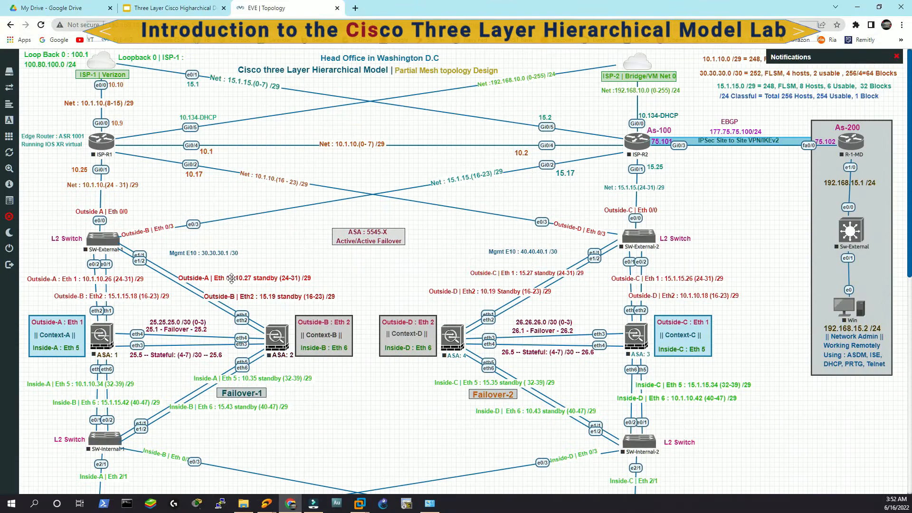
mouse_move(112, 74)
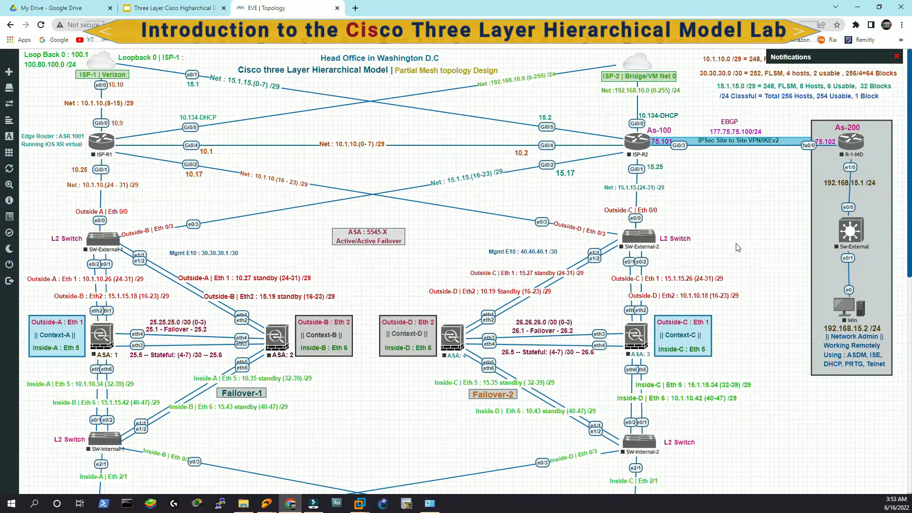
mouse_move(100, 67)
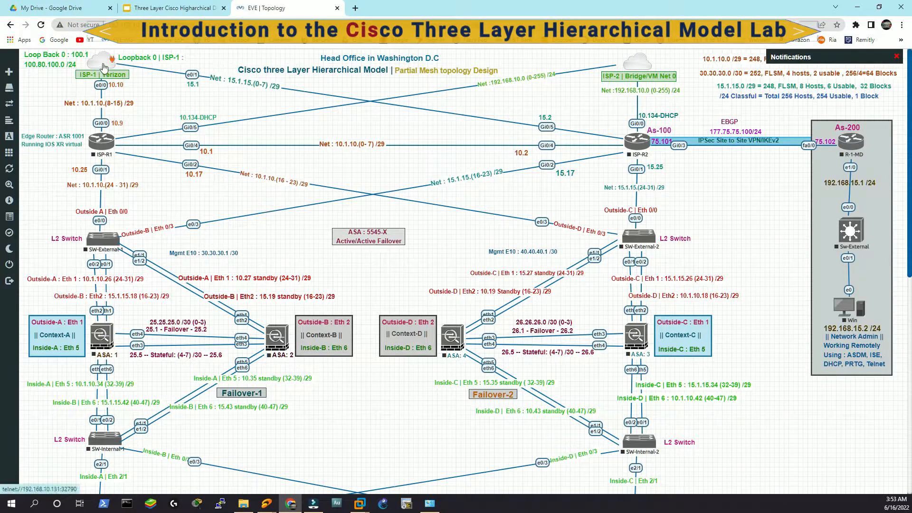
- View the ASA11 firewall's Edit Node settings and close them without changes
right_click(102, 65)
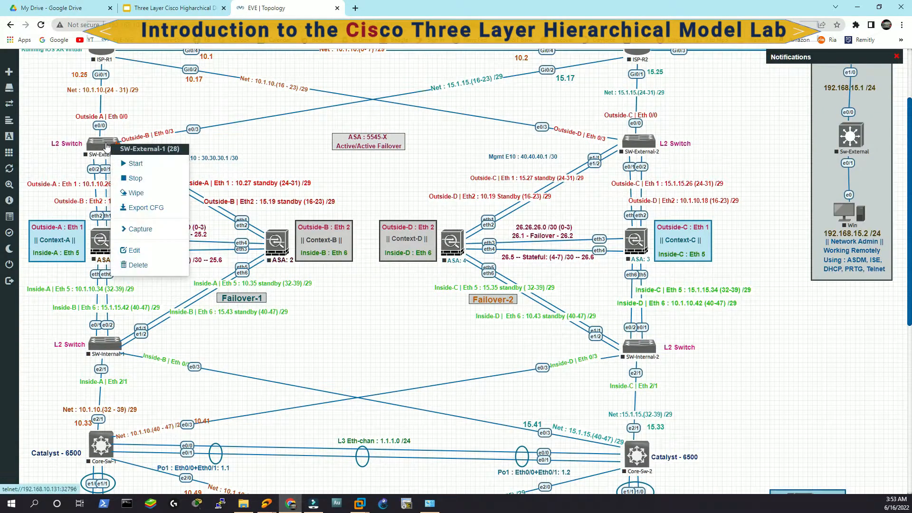
click(134, 251)
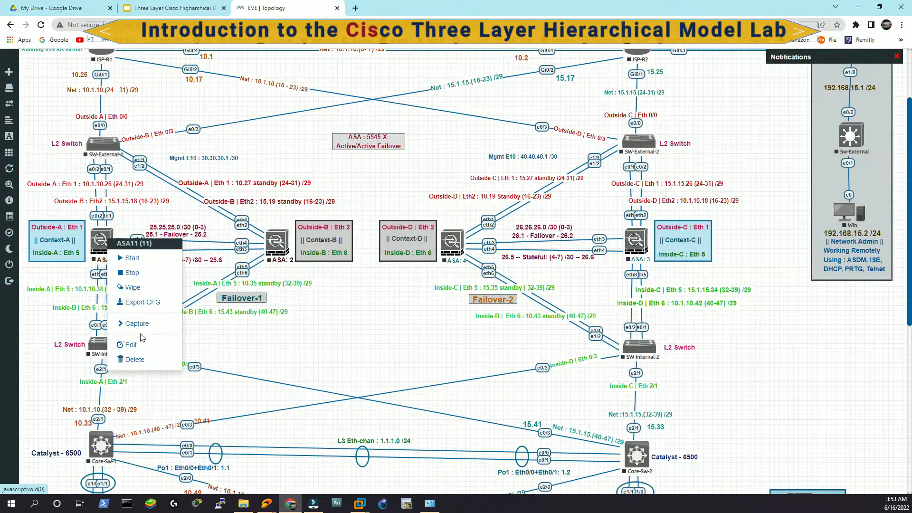
click(129, 345)
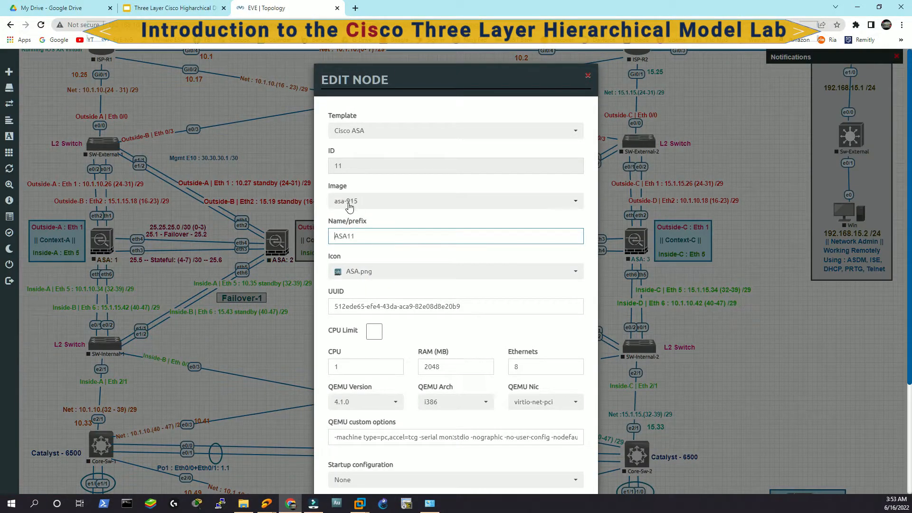
click(588, 76)
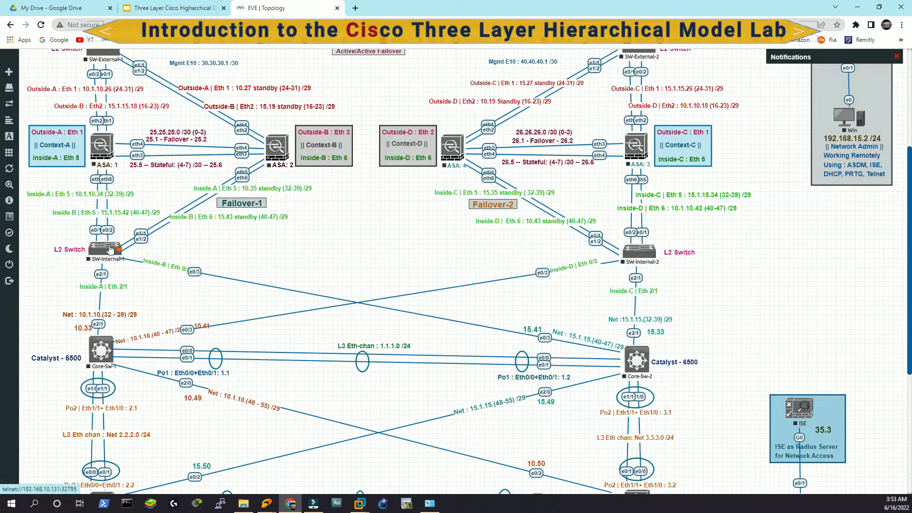
- Review the SW-Internal-1 and Distribution-Sw-1 node settings, saving the lab
double_click(102, 251)
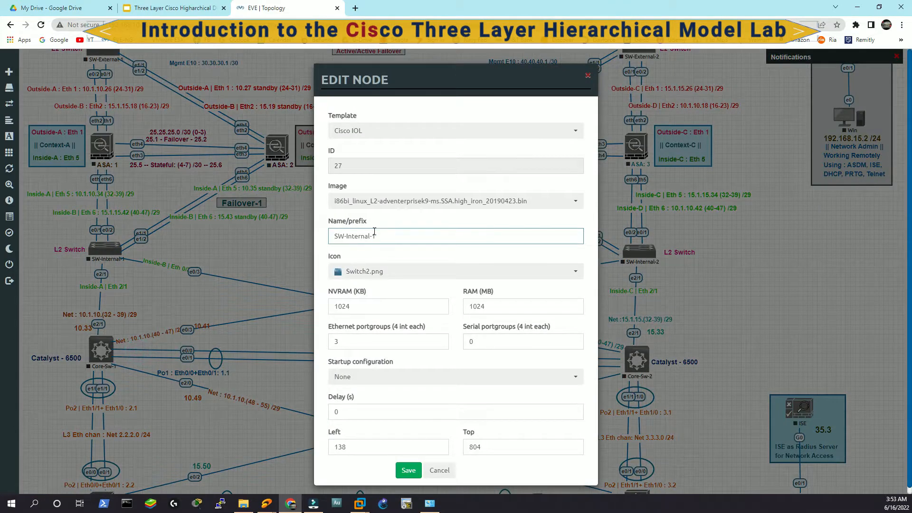
click(408, 470)
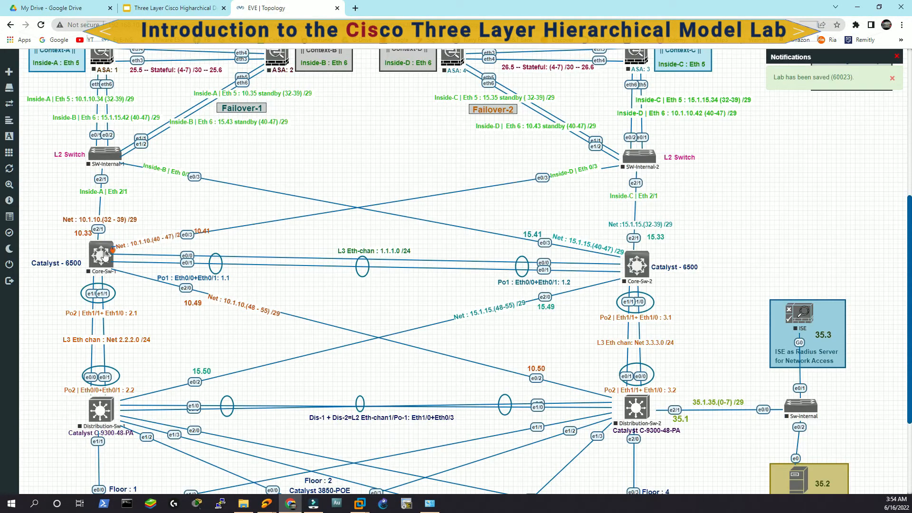
scroll(down, 3)
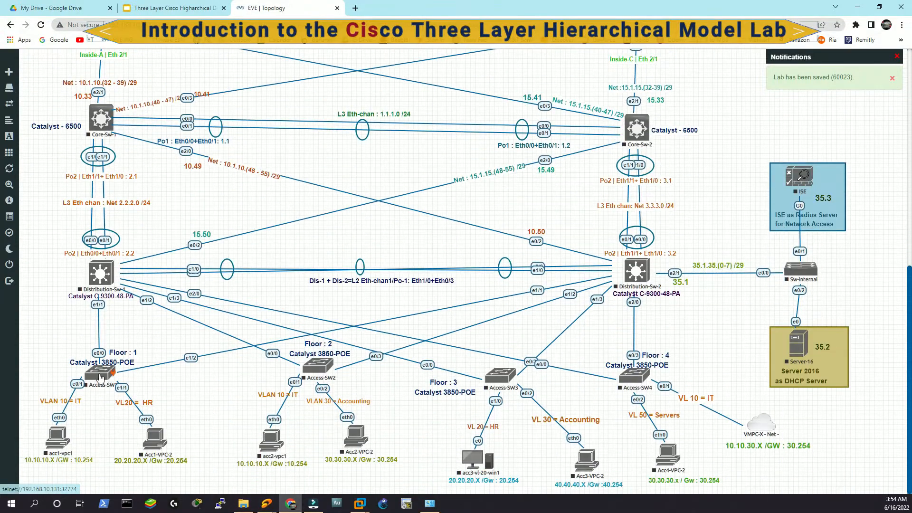
right_click(101, 273)
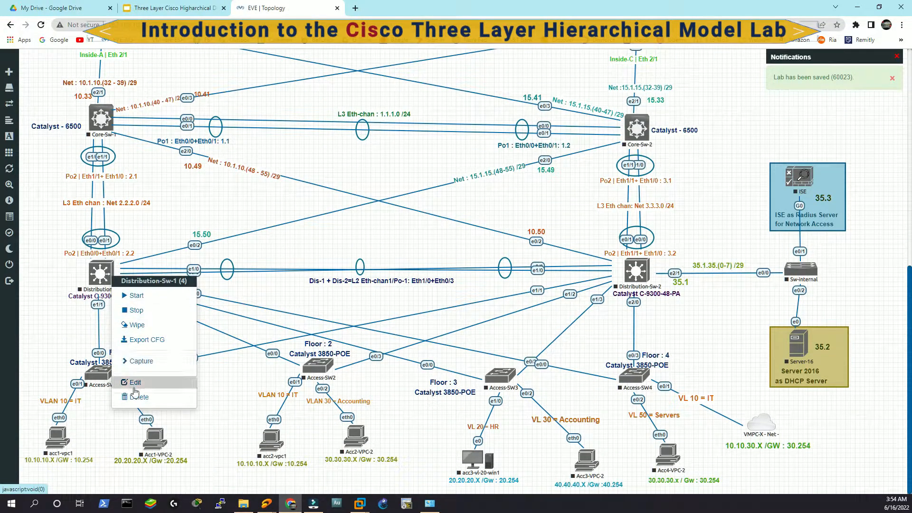
click(135, 382)
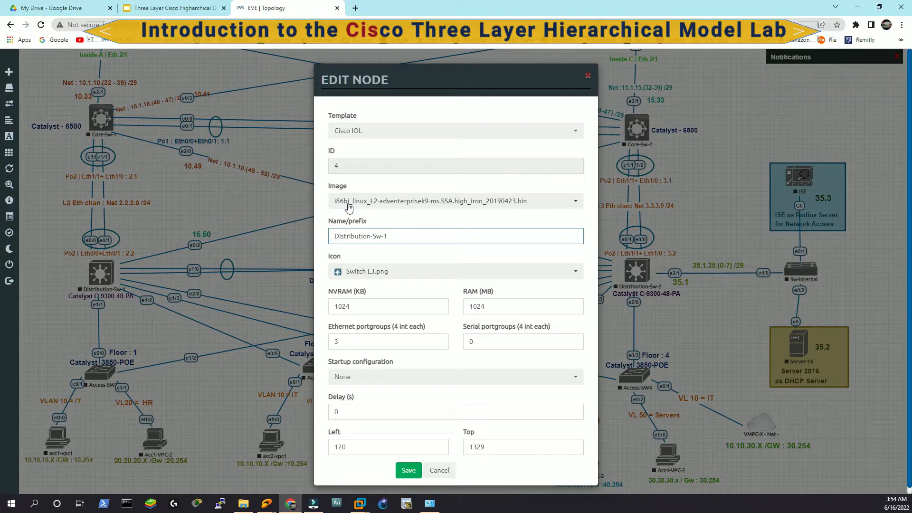
click(408, 471)
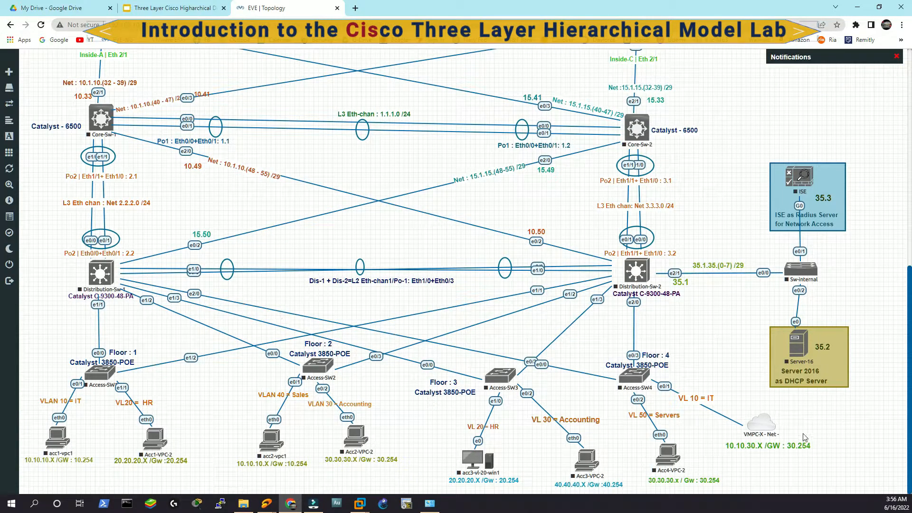
mouse_move(83, 425)
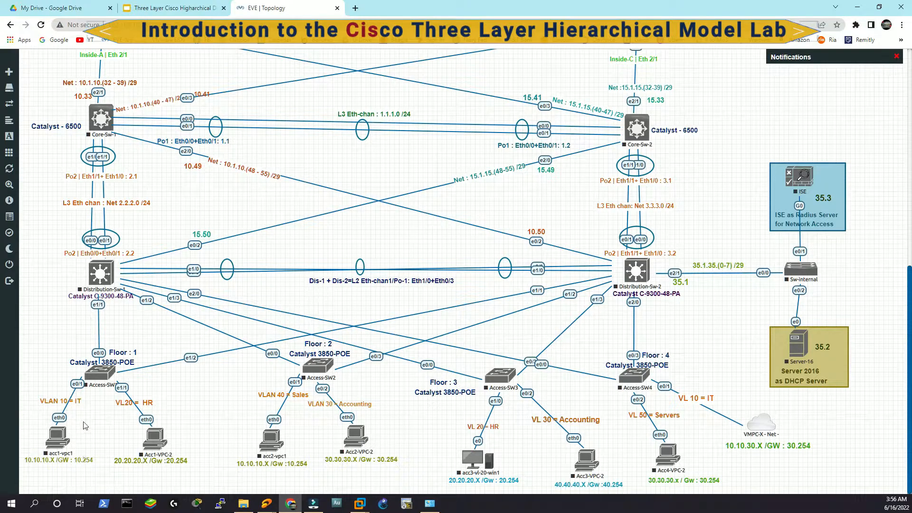
mouse_move(148, 403)
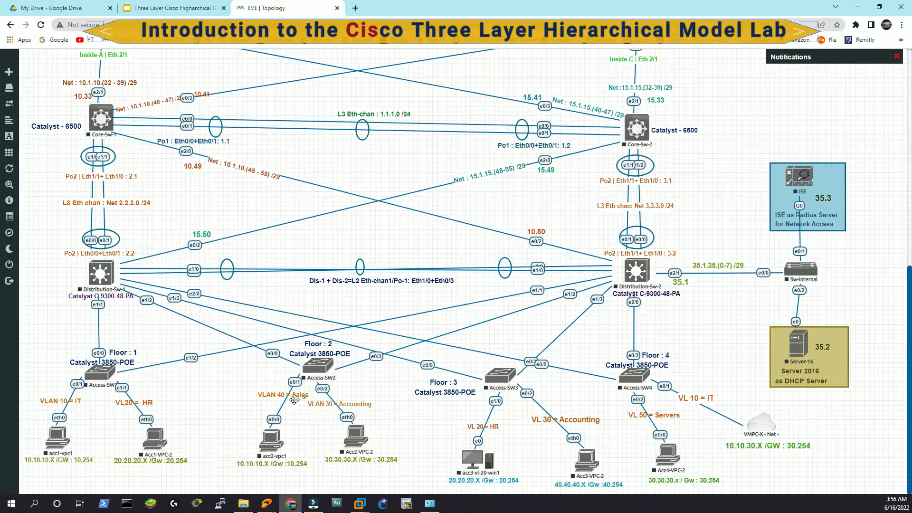
mouse_move(647, 418)
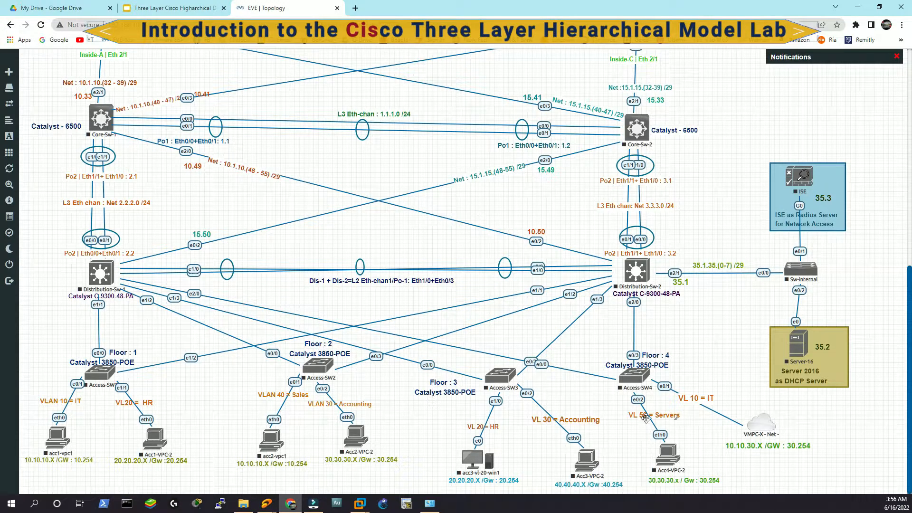
mouse_move(415, 315)
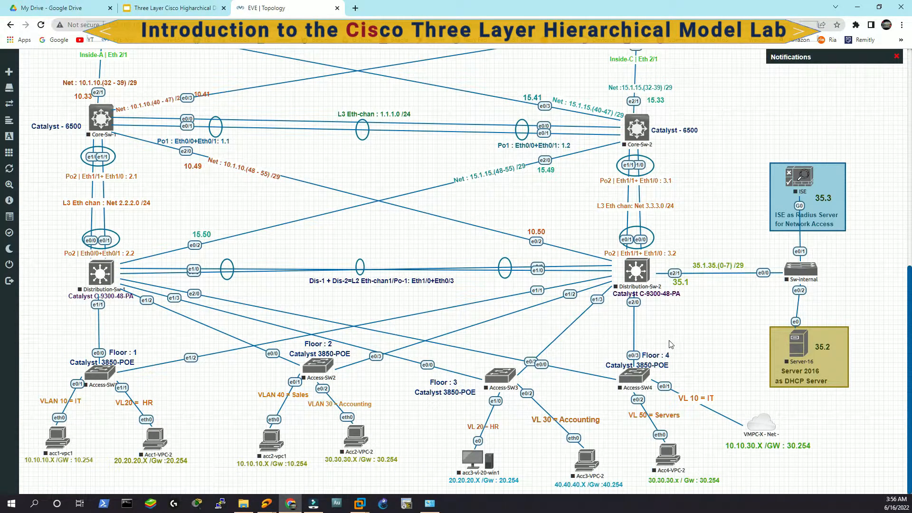
mouse_move(783, 443)
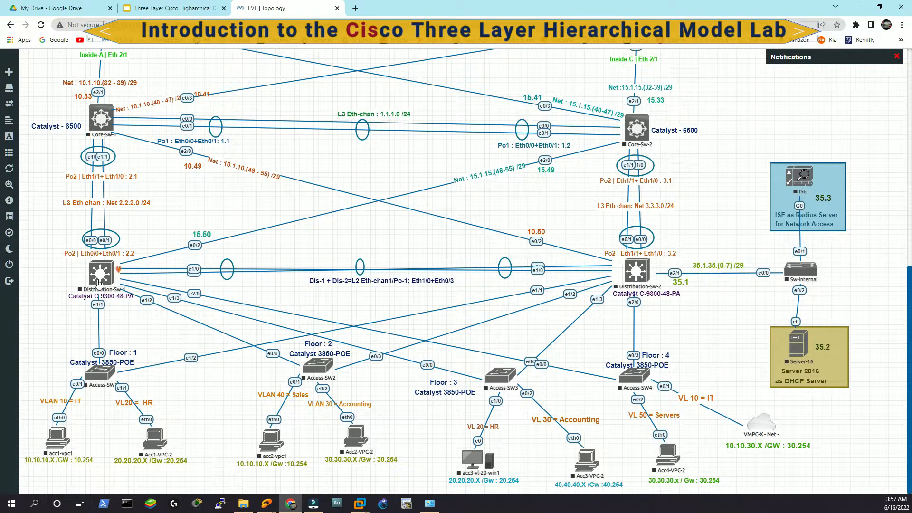
scroll(down, 3)
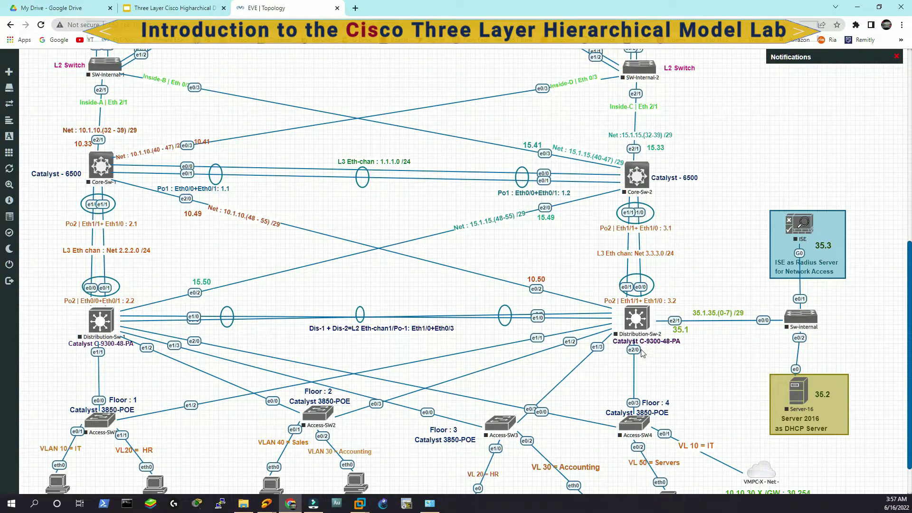
mouse_move(227, 251)
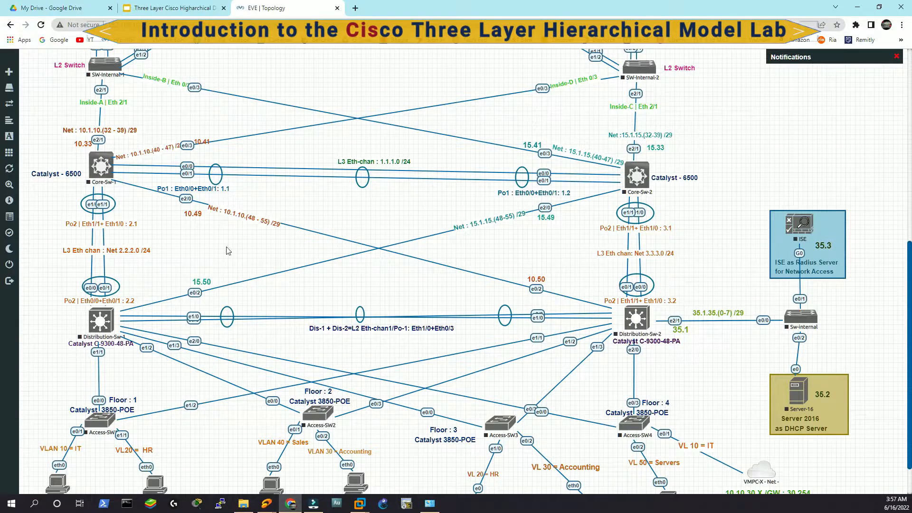
mouse_move(754, 216)
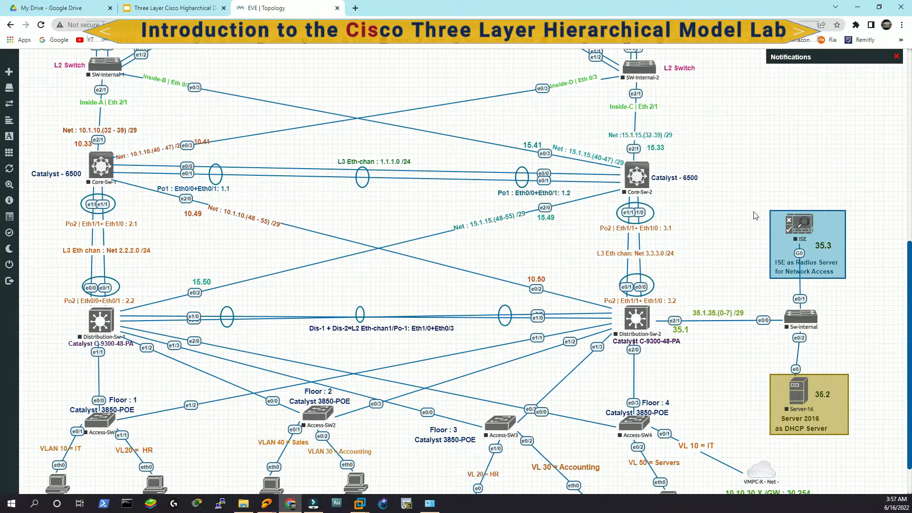
scroll(down, 3)
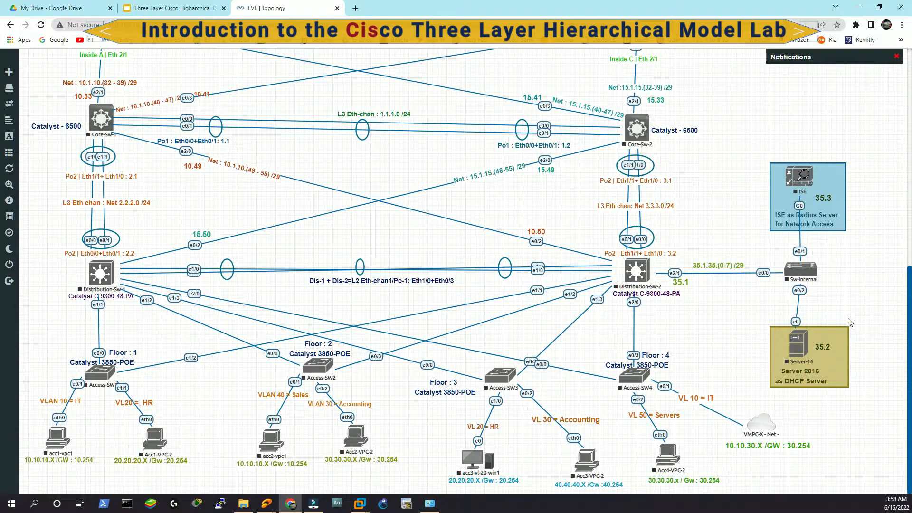
mouse_move(854, 302)
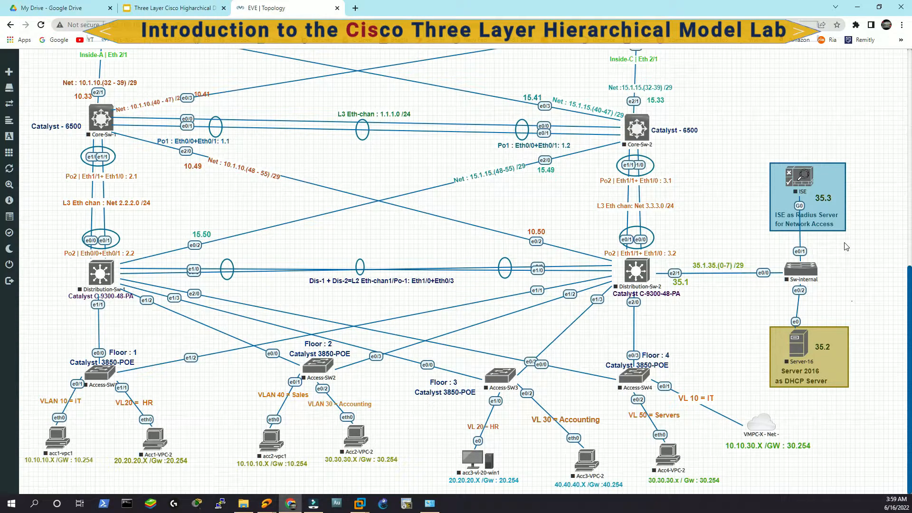
mouse_move(868, 348)
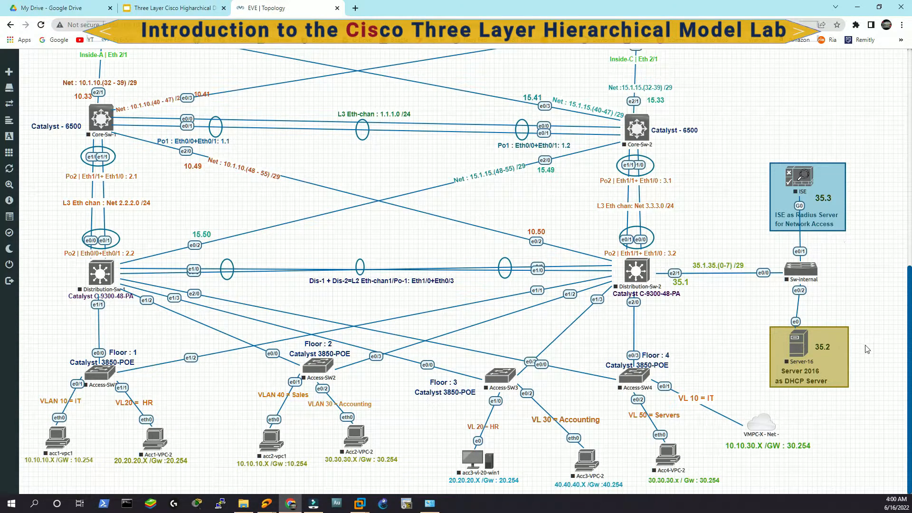
mouse_move(871, 357)
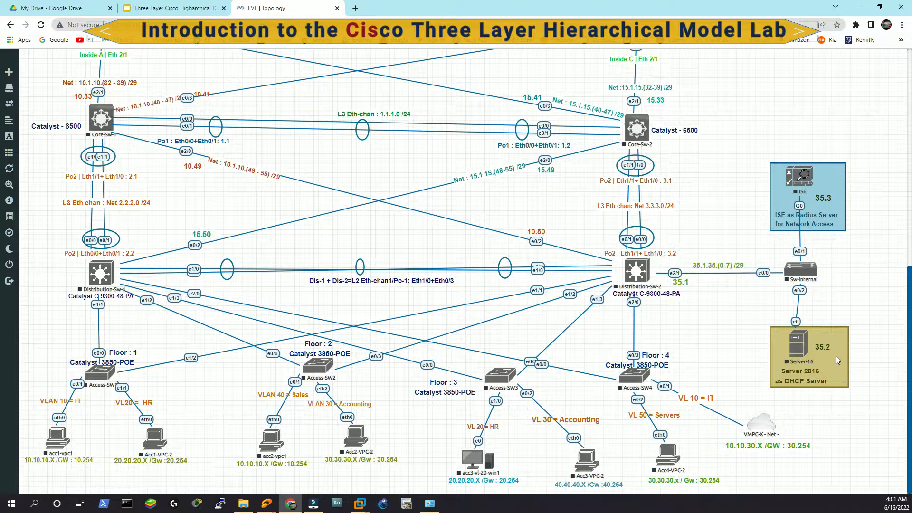
mouse_move(789, 226)
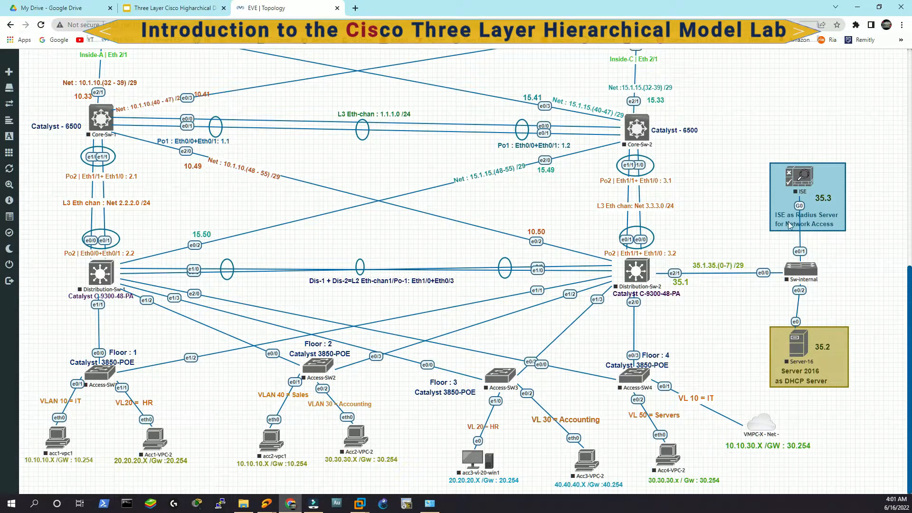
mouse_move(861, 217)
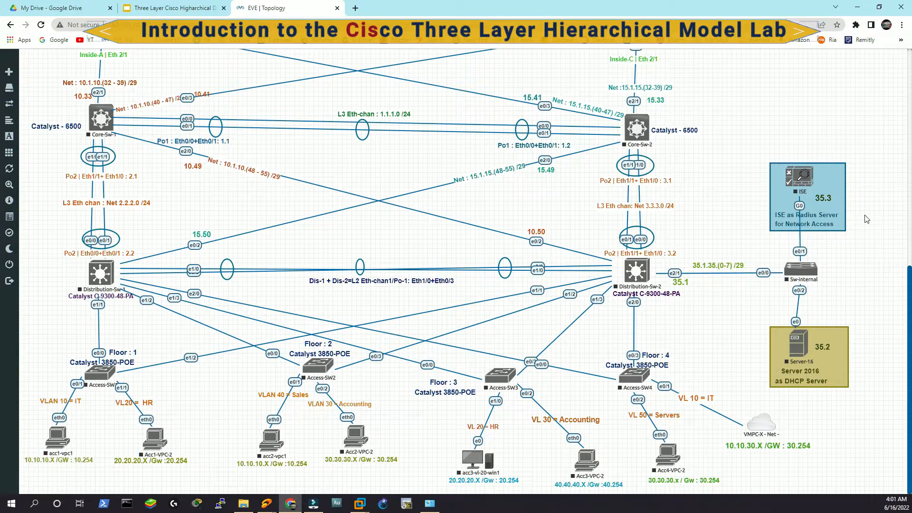
mouse_move(859, 232)
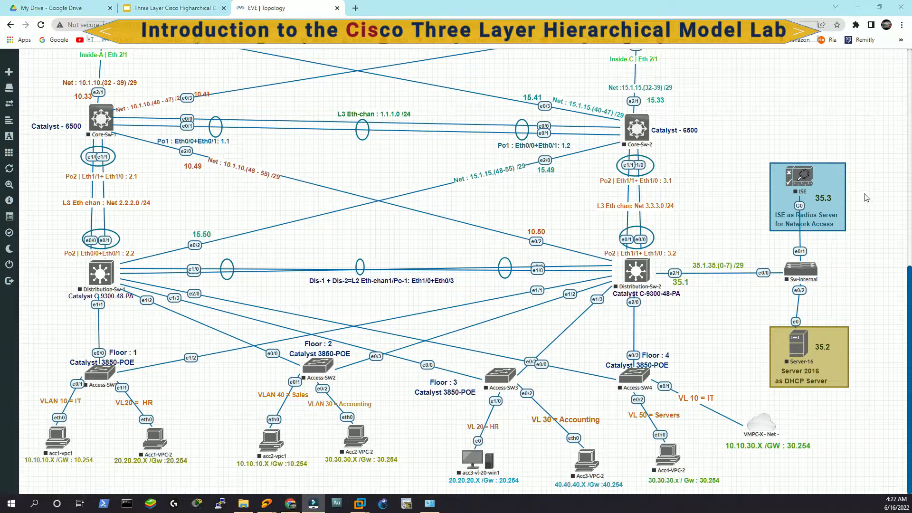
mouse_move(860, 229)
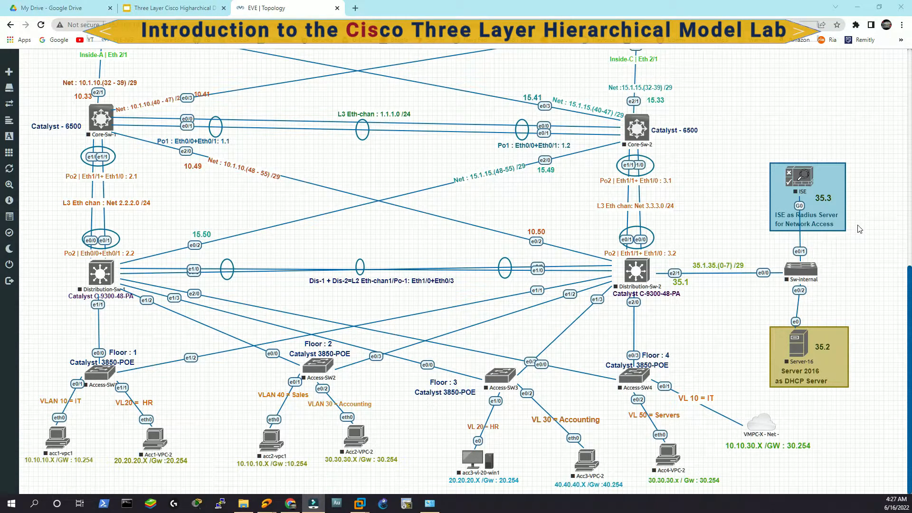
mouse_move(769, 173)
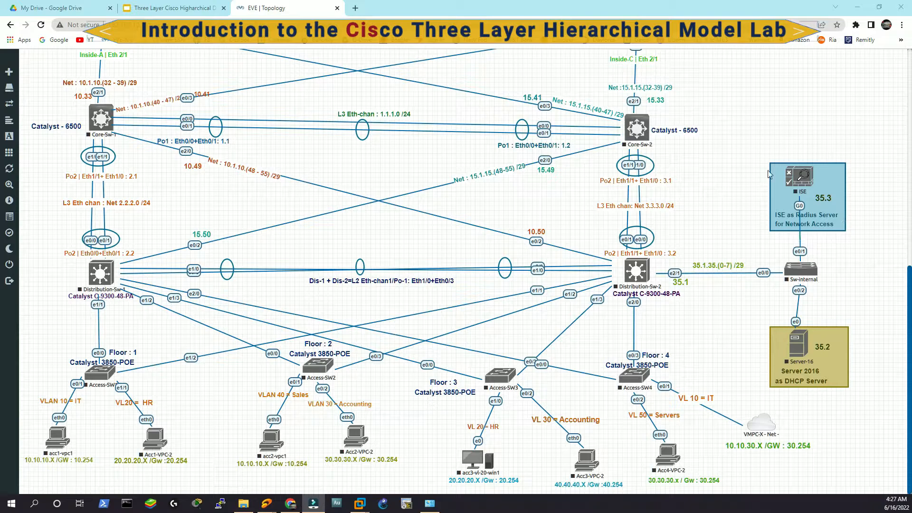
click(171, 7)
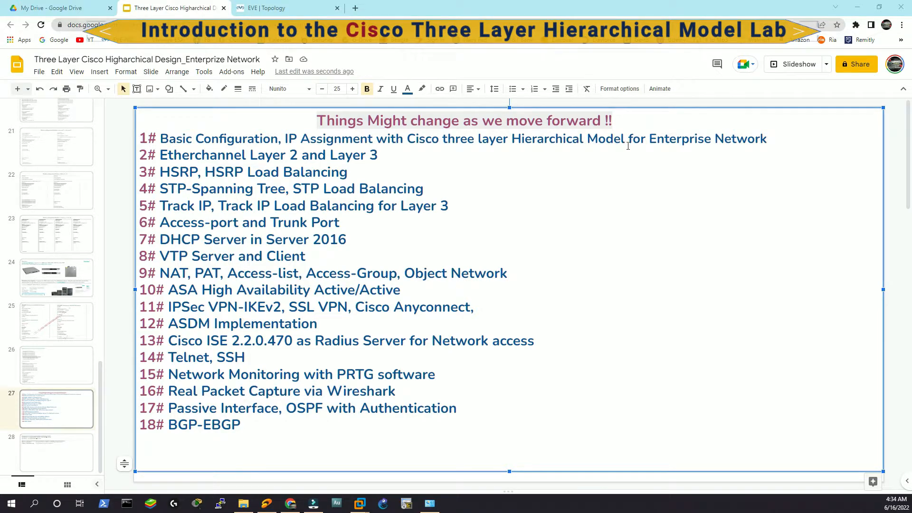
mouse_move(652, 235)
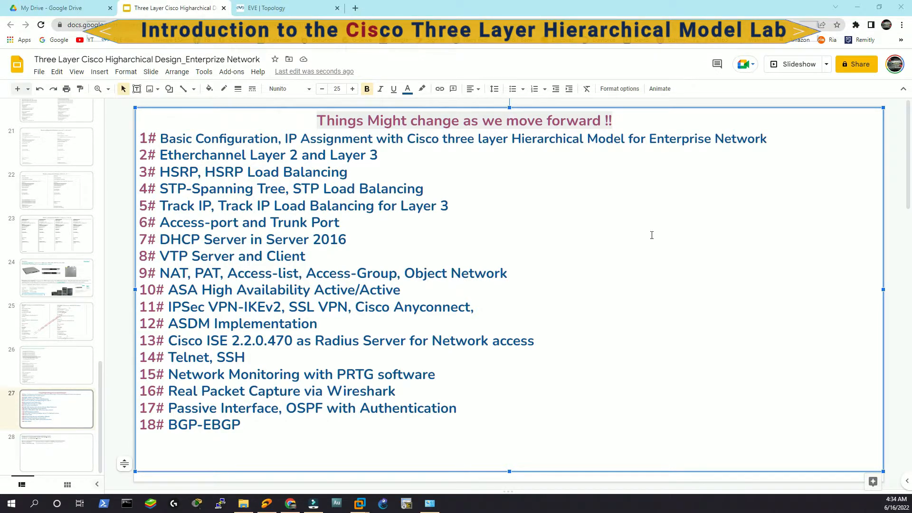
click(276, 8)
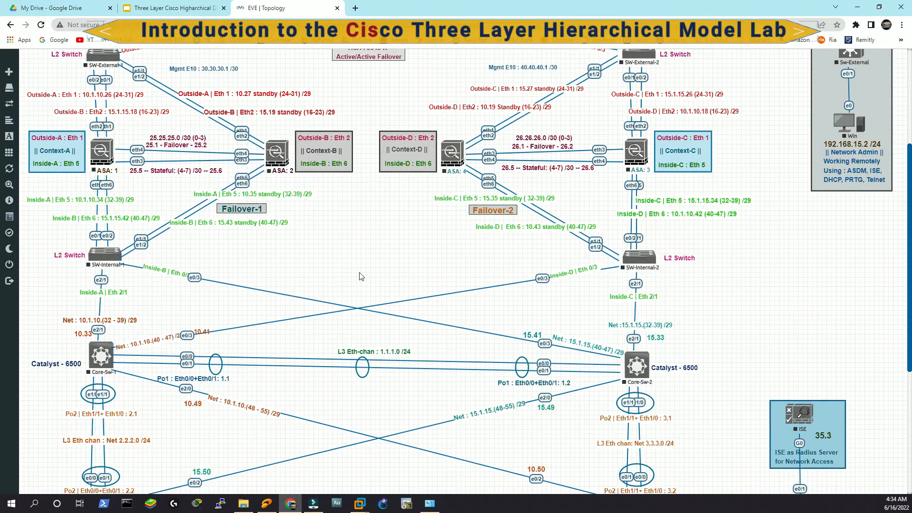
scroll(down, 3)
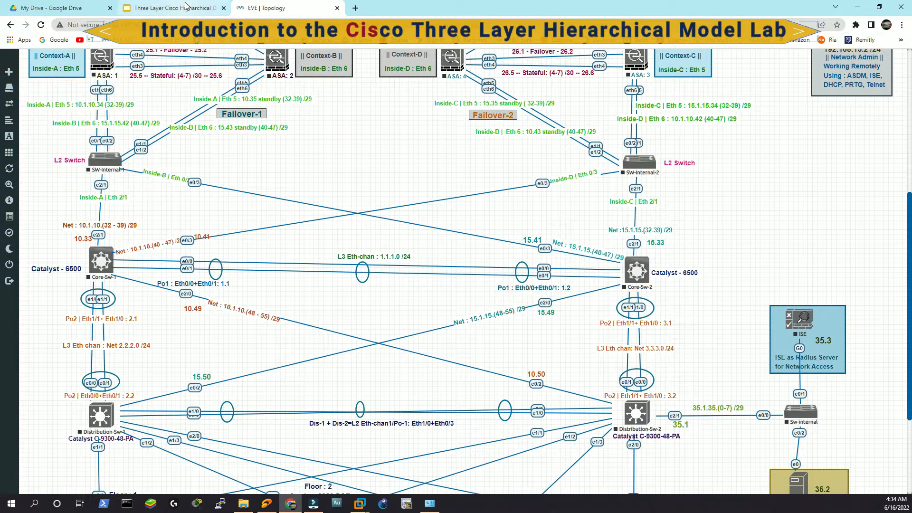
click(176, 8)
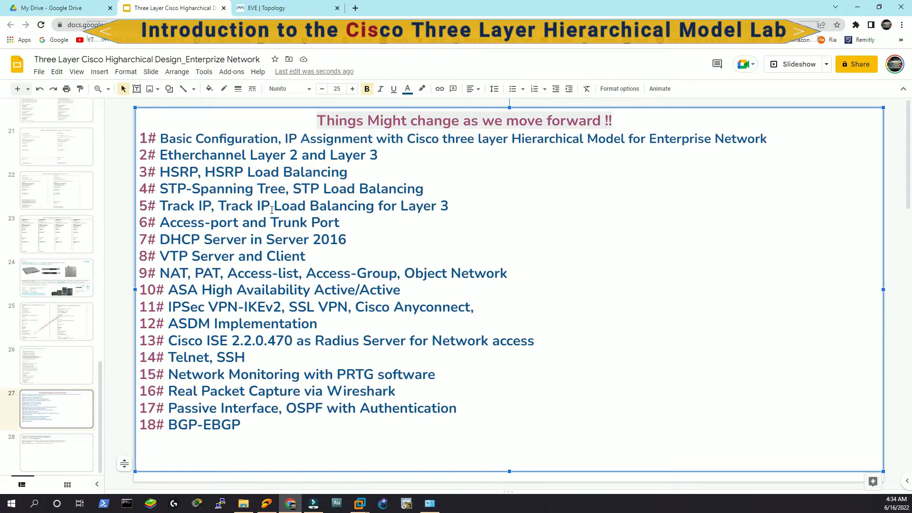
click(278, 7)
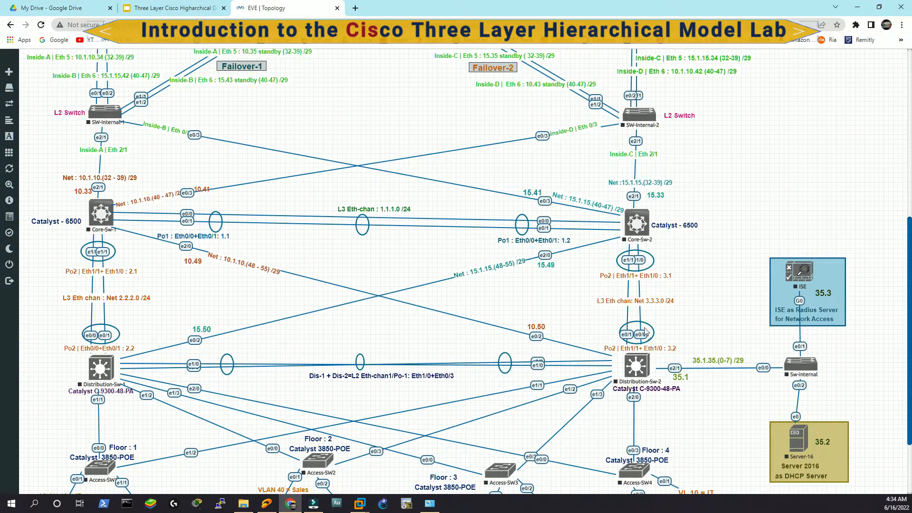
mouse_move(91, 311)
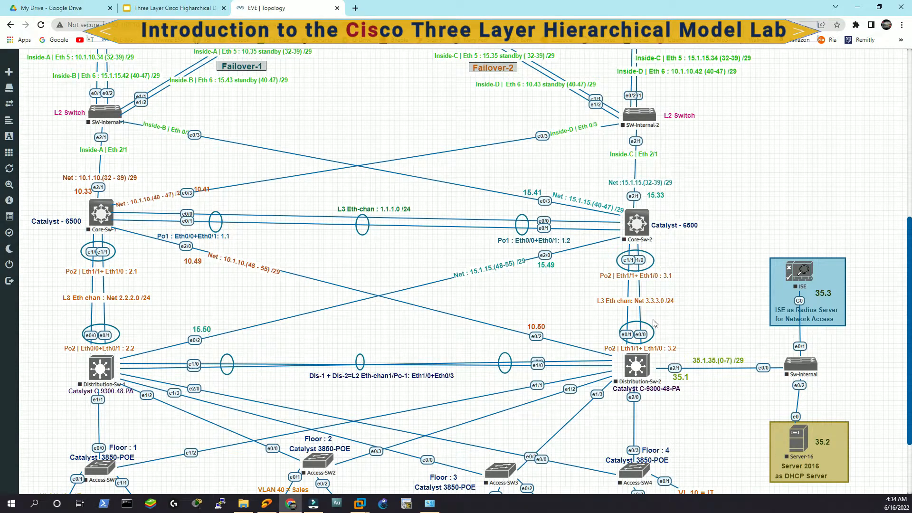
mouse_move(177, 316)
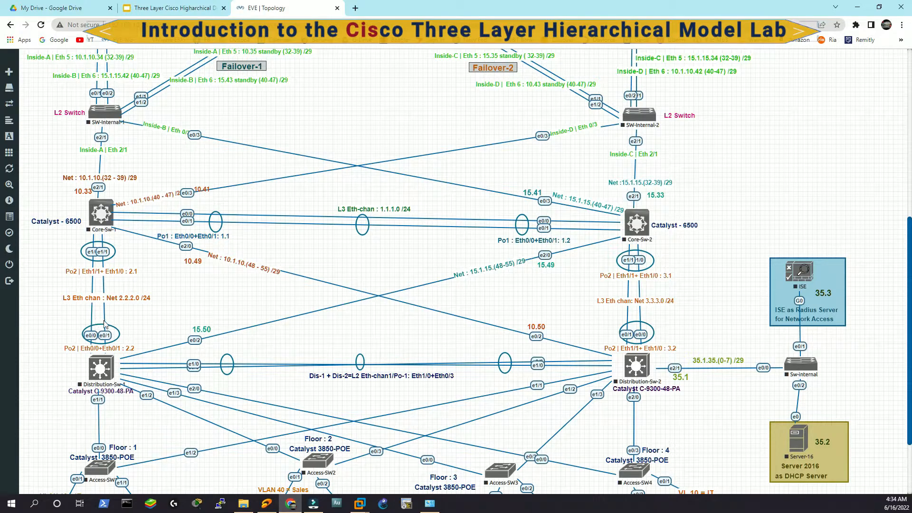
mouse_move(760, 382)
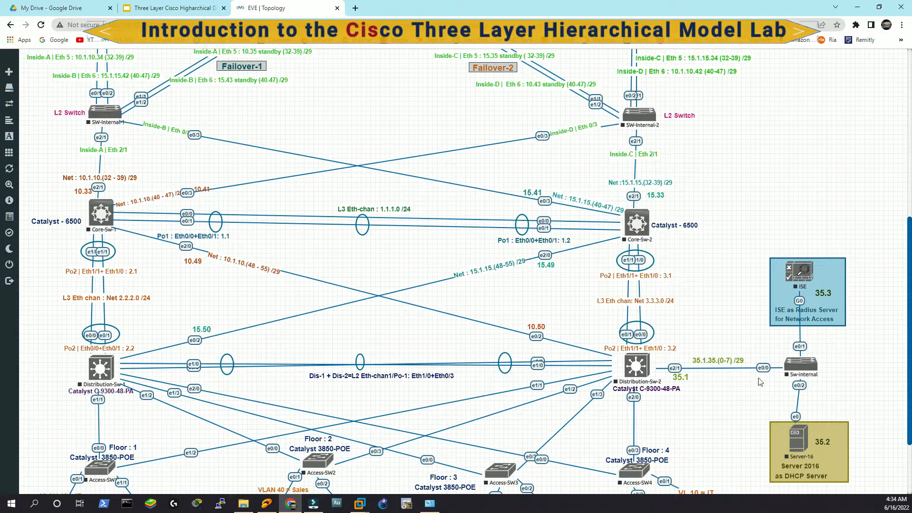
click(166, 7)
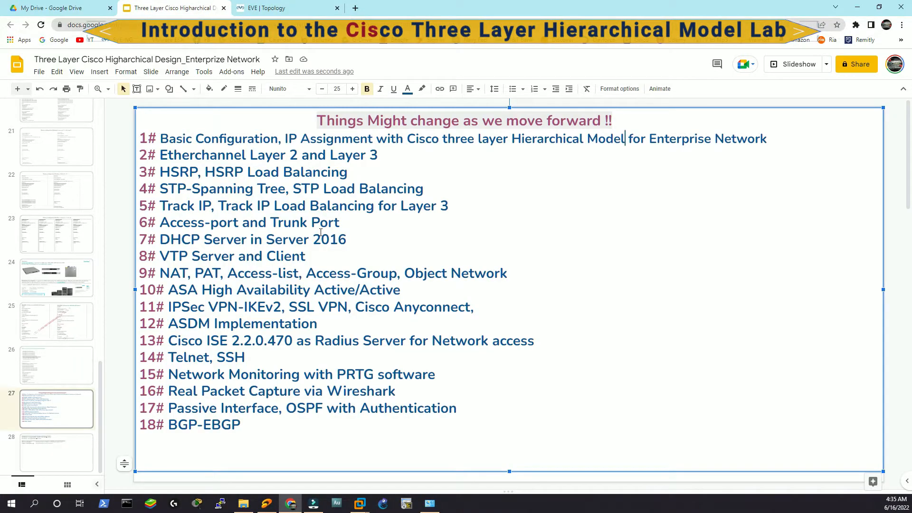
- Toggle between the technologies slide and the EVE topology's ISP/ASA section, ending on the slide list
click(273, 8)
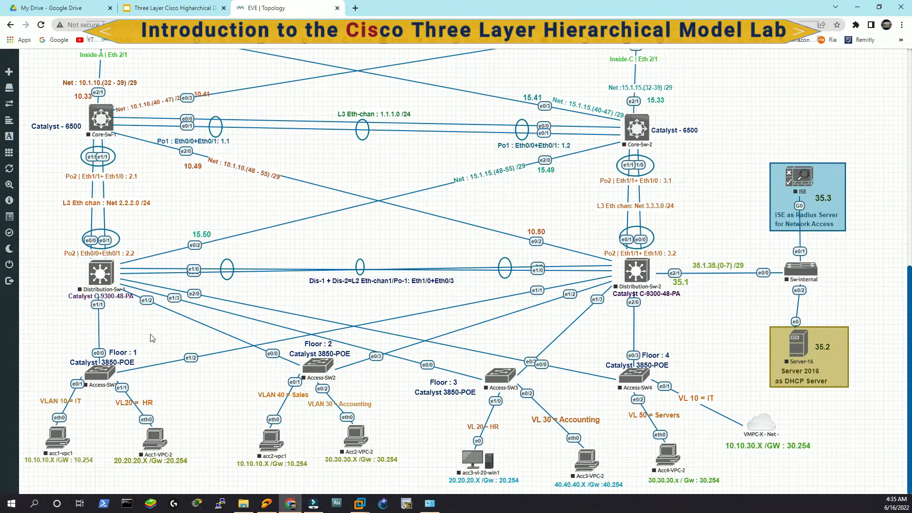
click(161, 8)
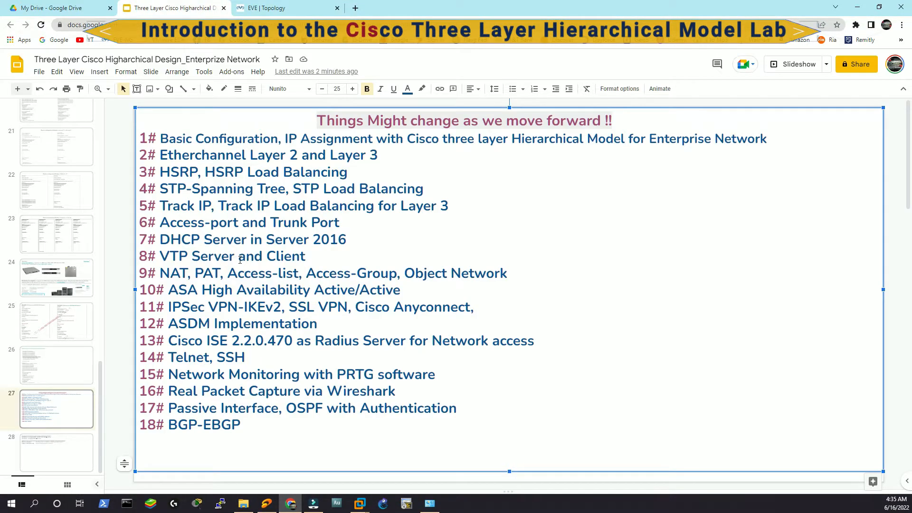
click(270, 8)
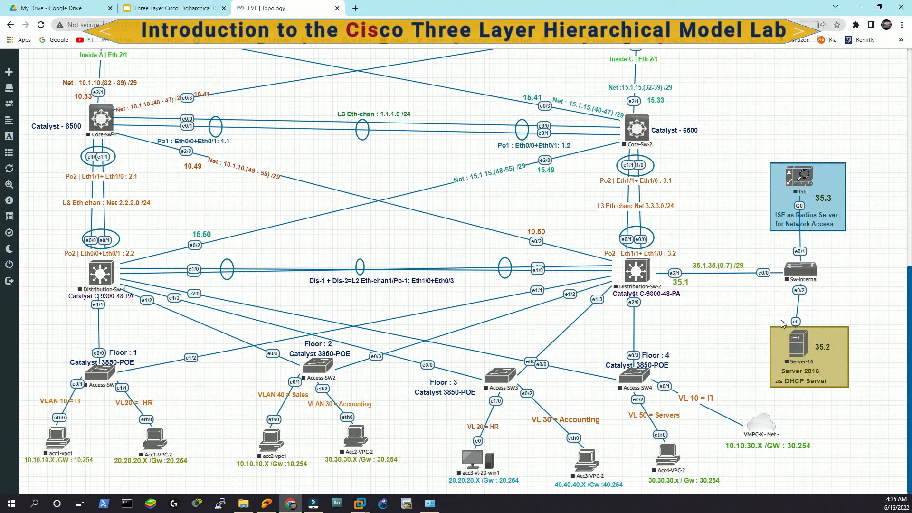
mouse_move(781, 359)
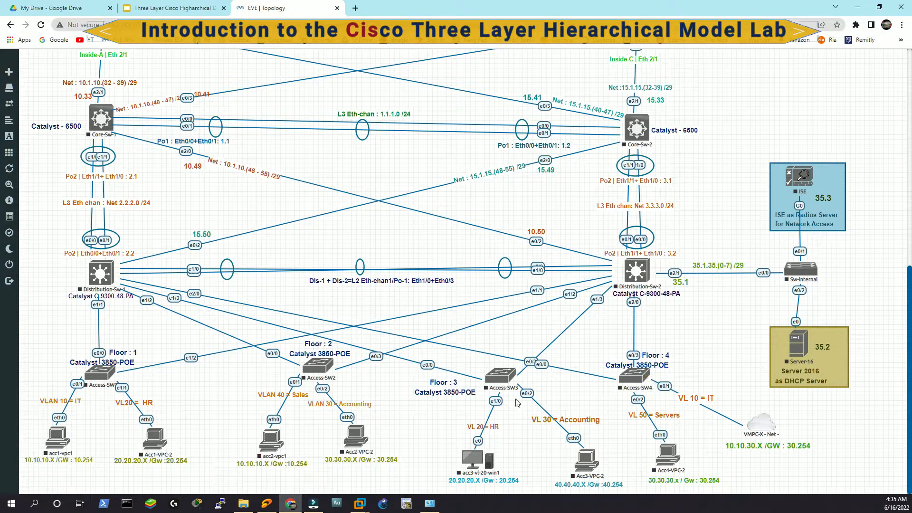
click(171, 8)
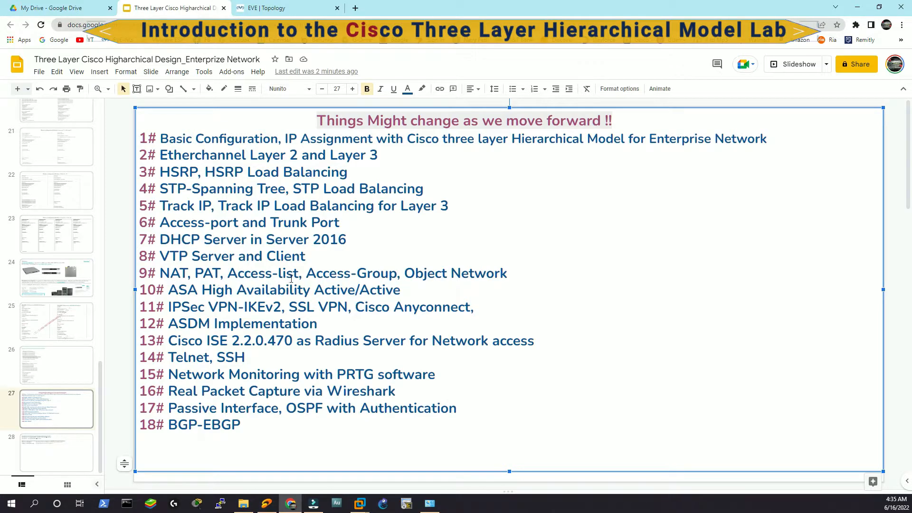
click(277, 8)
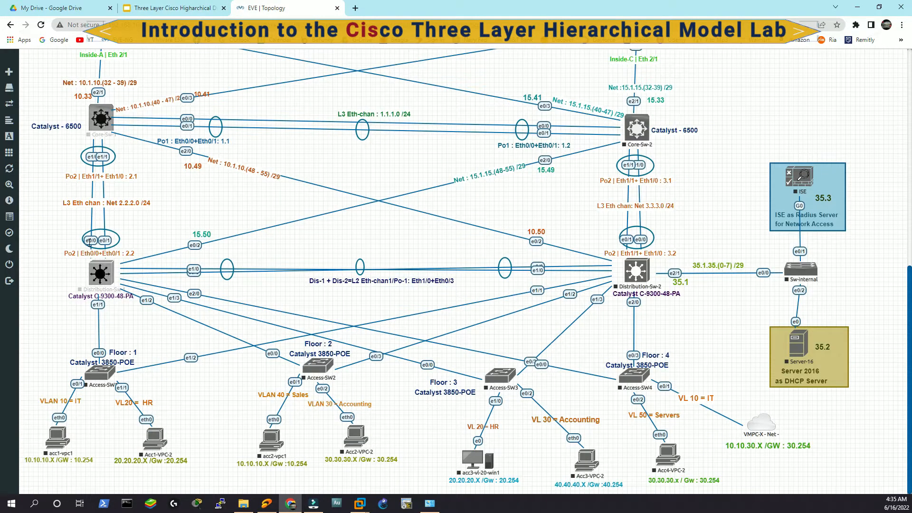
scroll(down, 3)
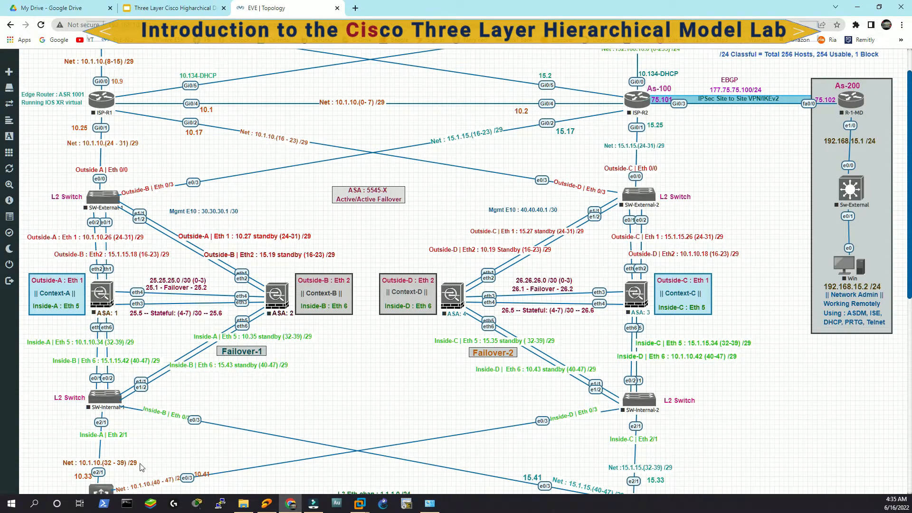
click(167, 8)
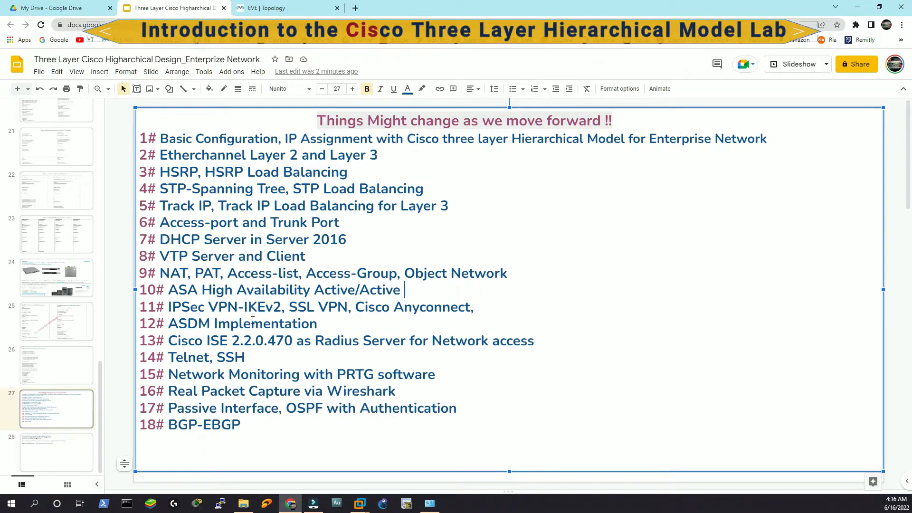
mouse_move(587, 317)
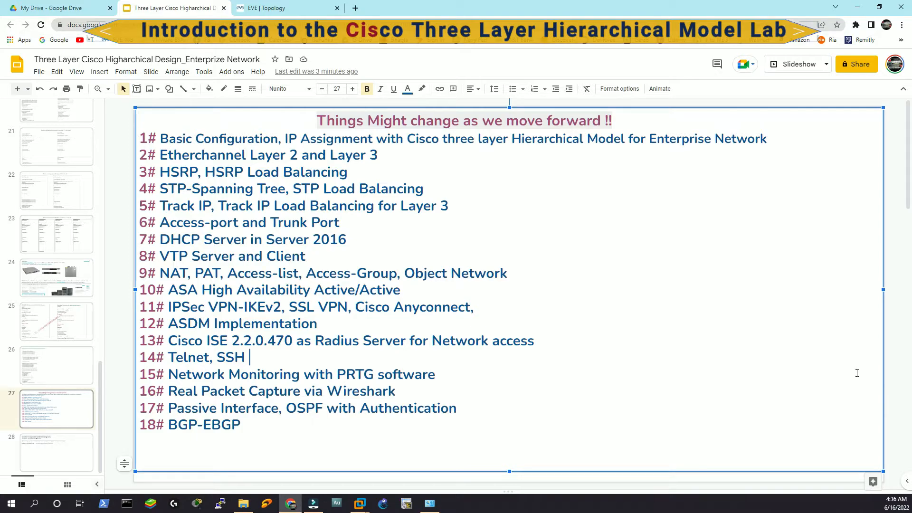
mouse_move(694, 363)
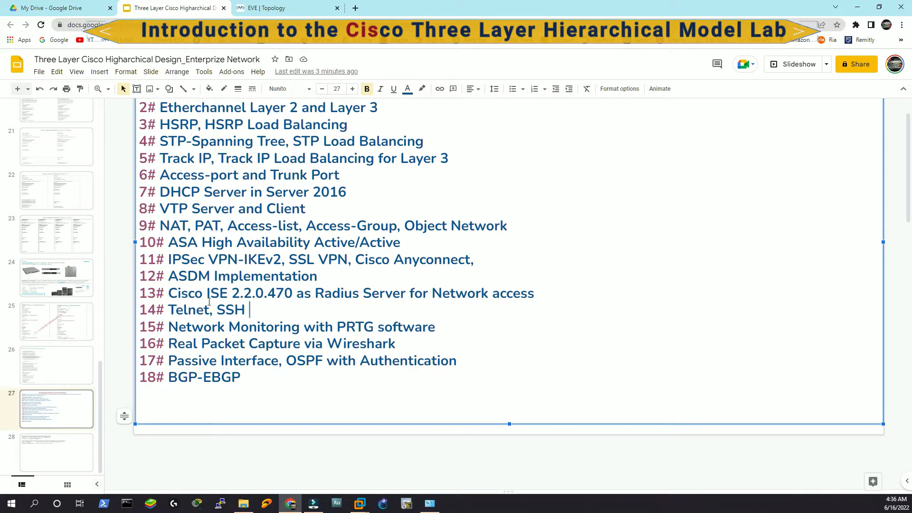
mouse_move(269, 293)
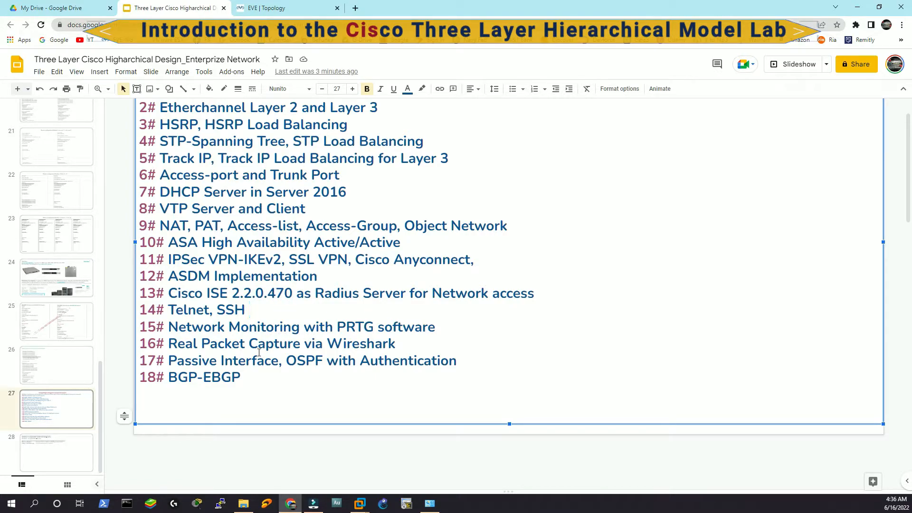
click(281, 7)
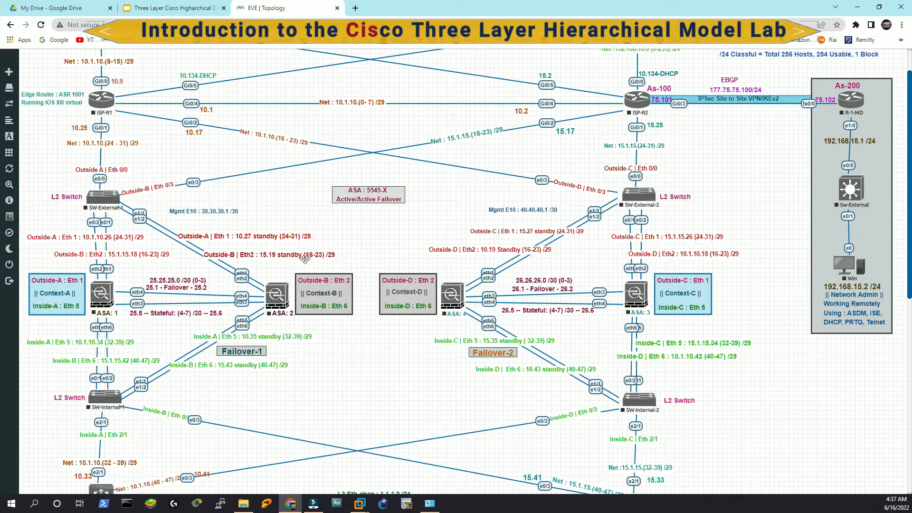
click(171, 8)
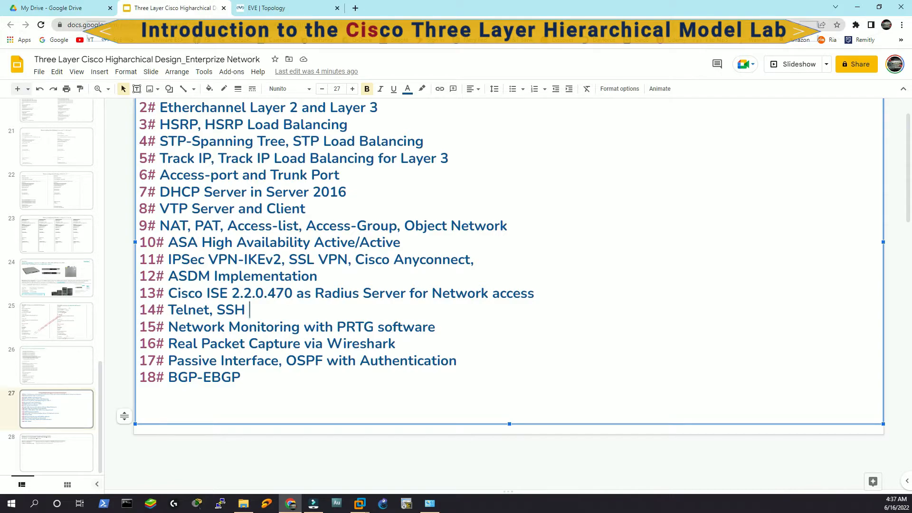
click(283, 7)
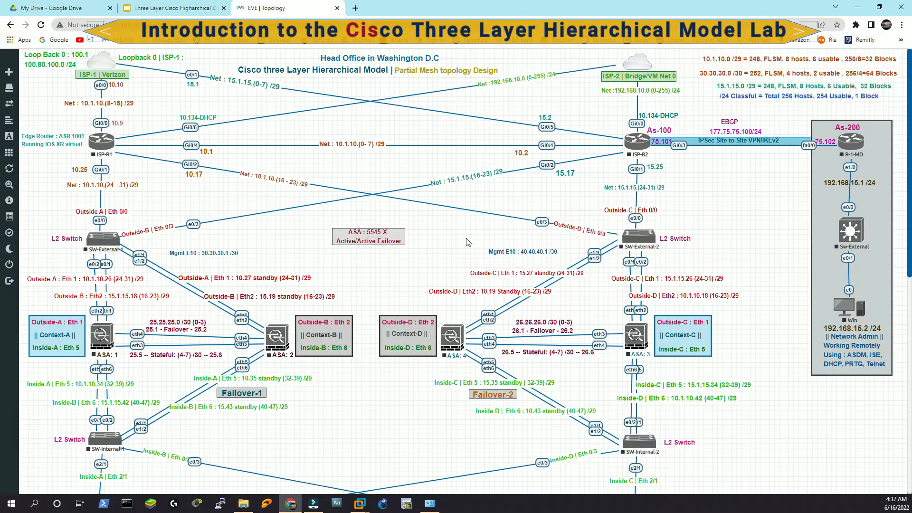
mouse_move(242, 230)
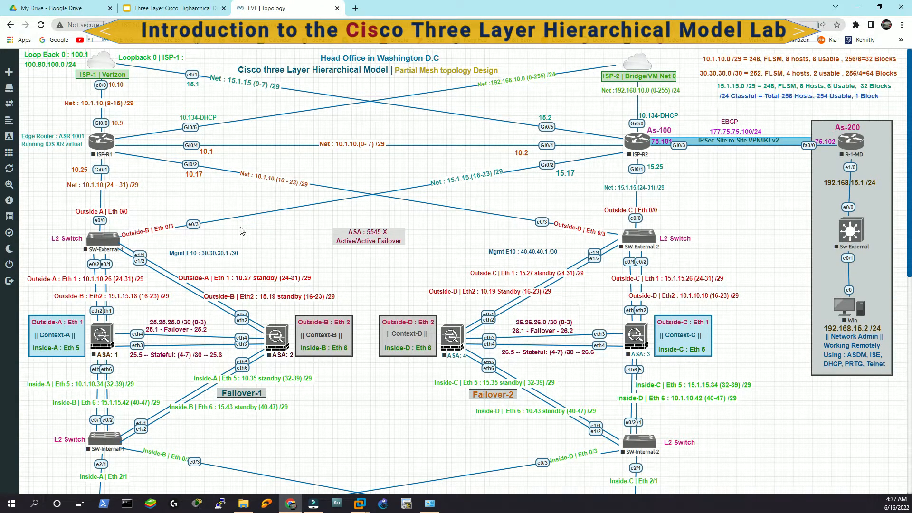
mouse_move(277, 226)
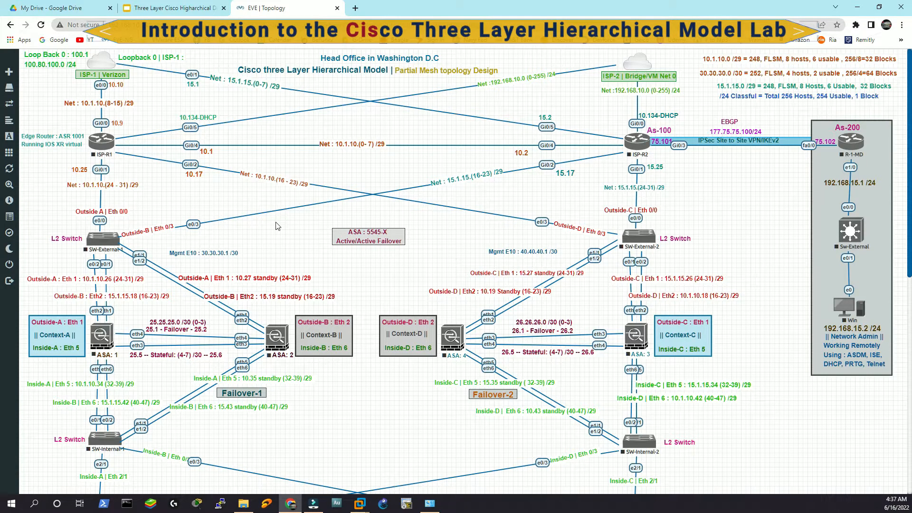
click(152, 8)
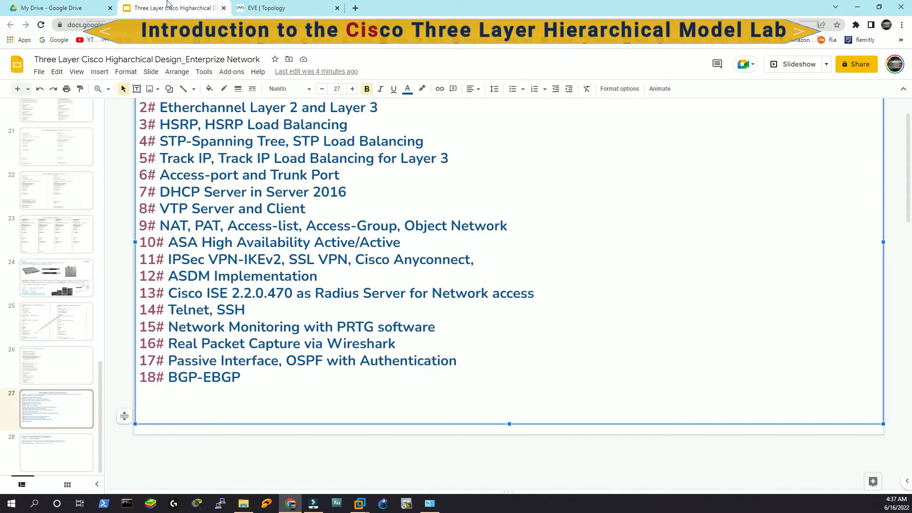
click(246, 310)
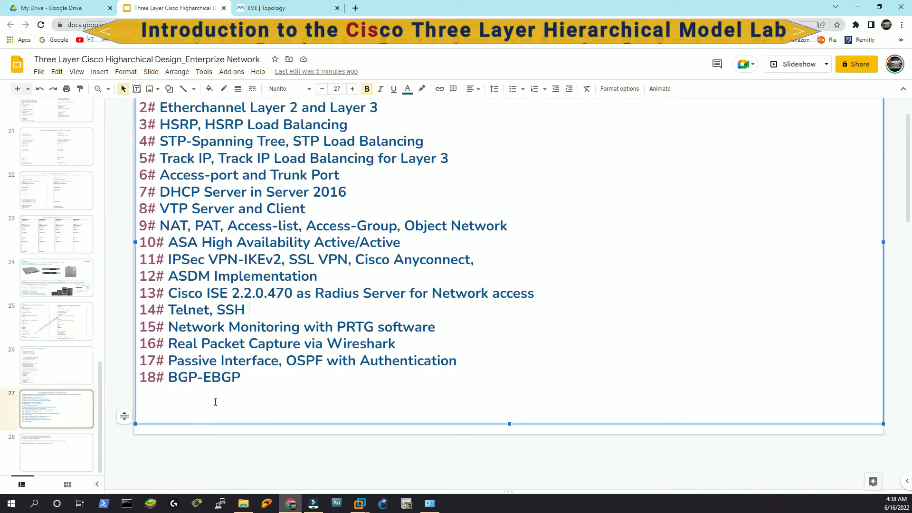
click(278, 7)
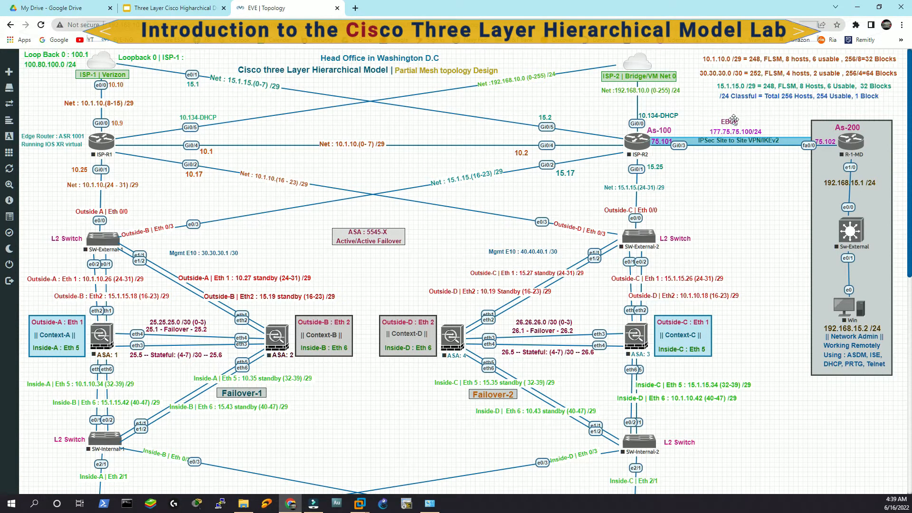
mouse_move(662, 281)
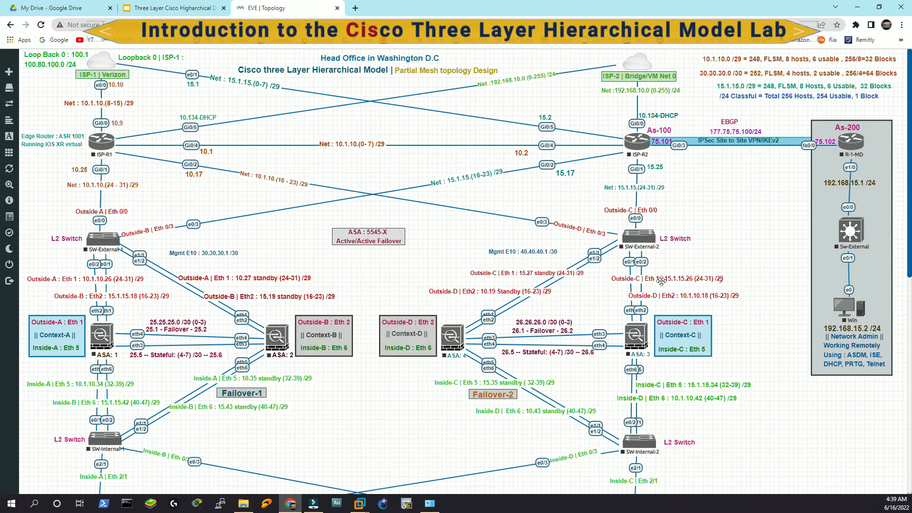
click(166, 7)
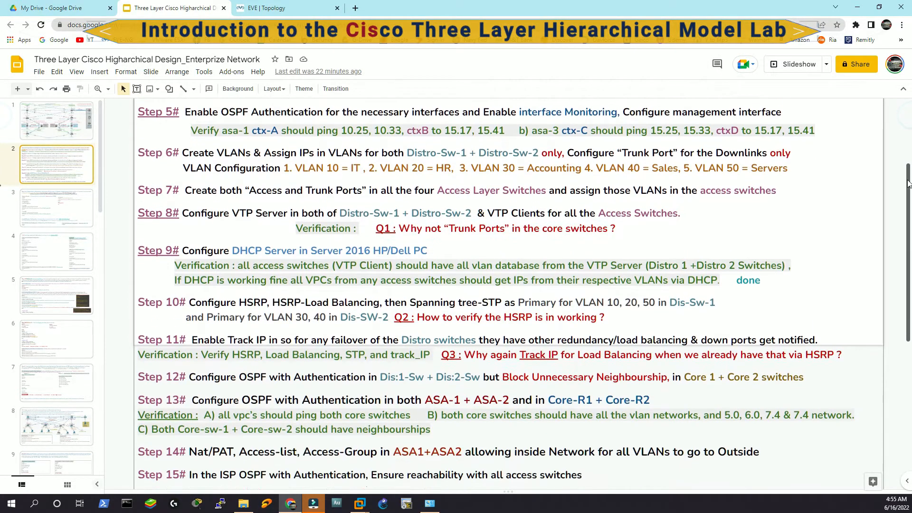
- Scroll the solution steps list through Step 14, then return to the EVE topology
scroll(down, 3)
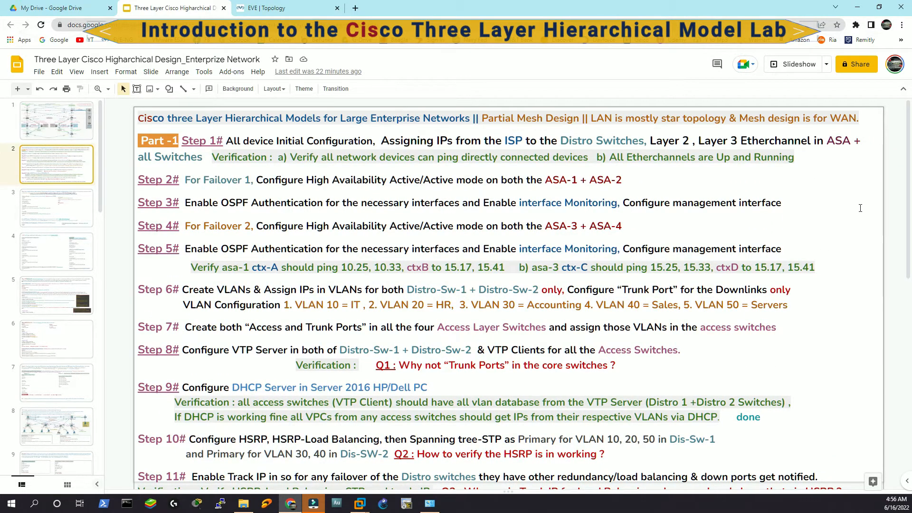
scroll(down, 3)
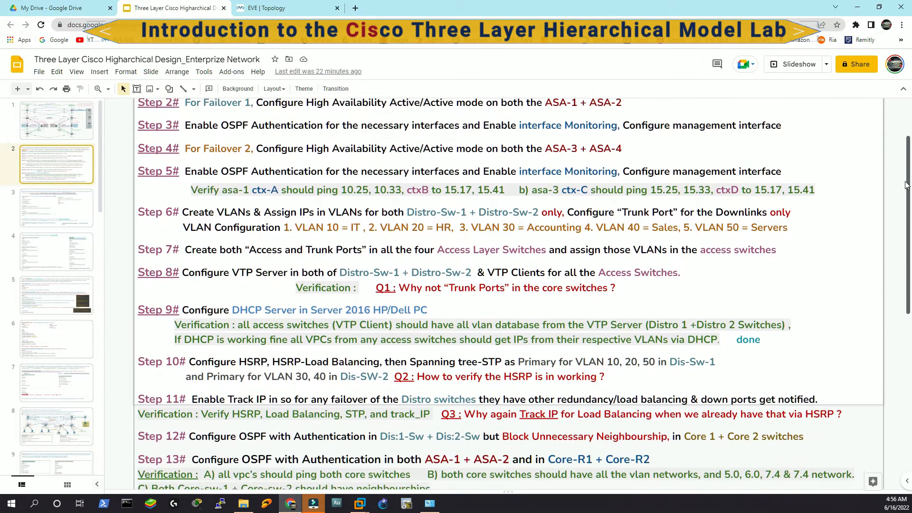
scroll(down, 3)
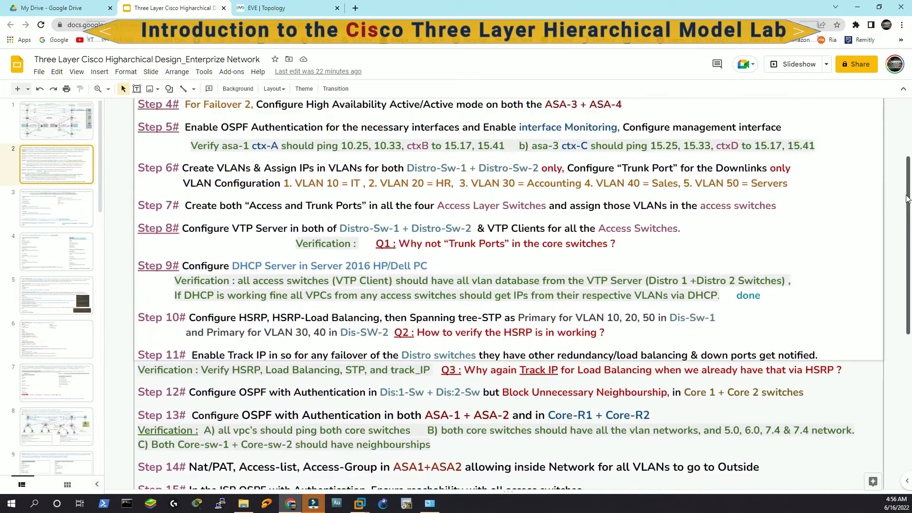
click(273, 8)
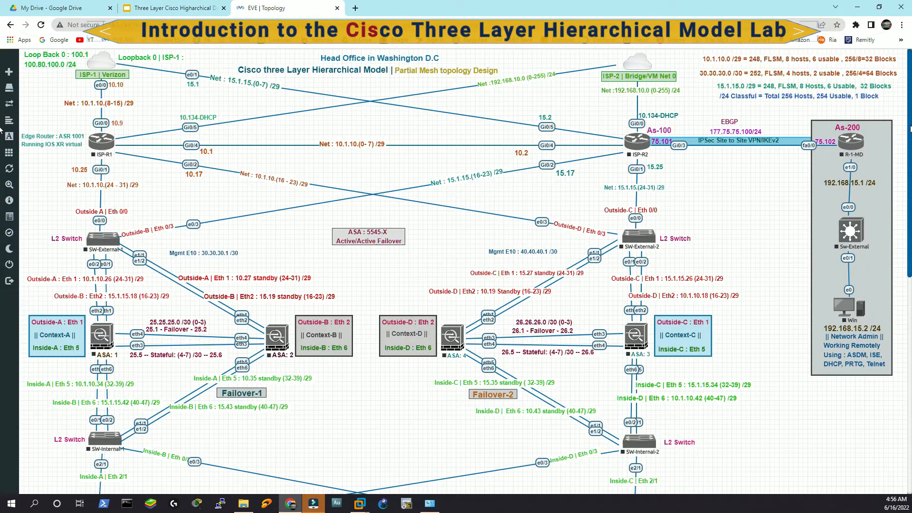
scroll(down, 3)
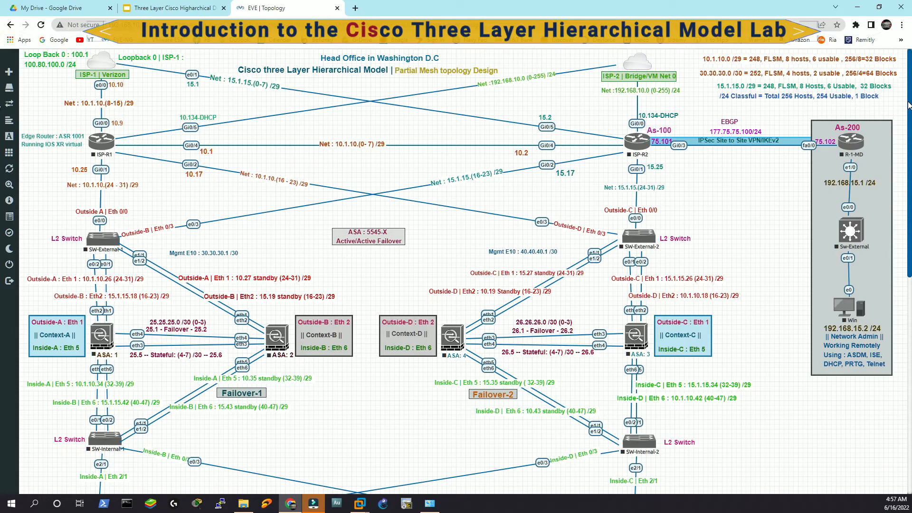
- Scroll the topology down to the Catalyst core and distribution switches, then return to the steps slide
scroll(down, 3)
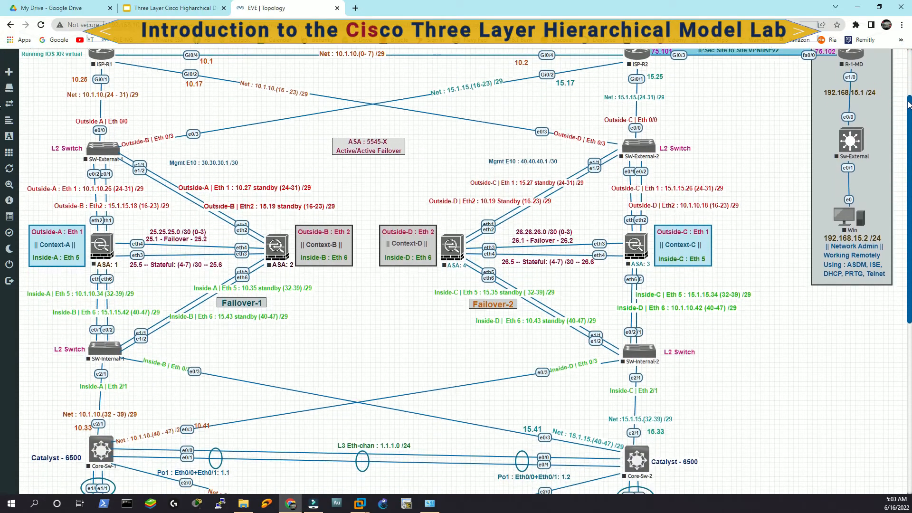
scroll(down, 3)
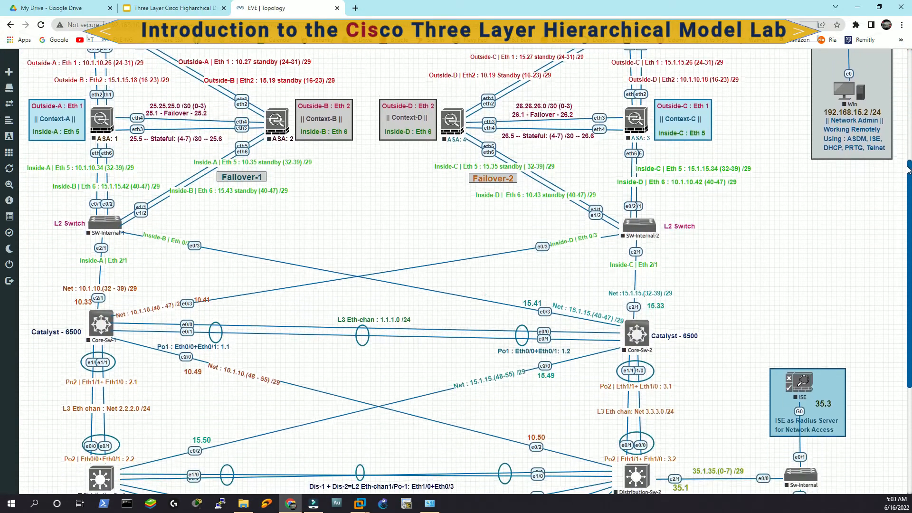
scroll(down, 3)
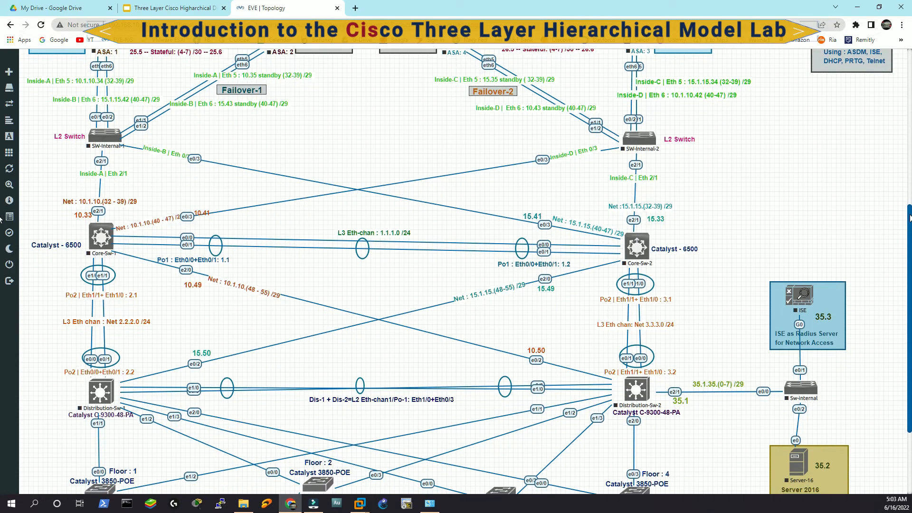
scroll(down, 3)
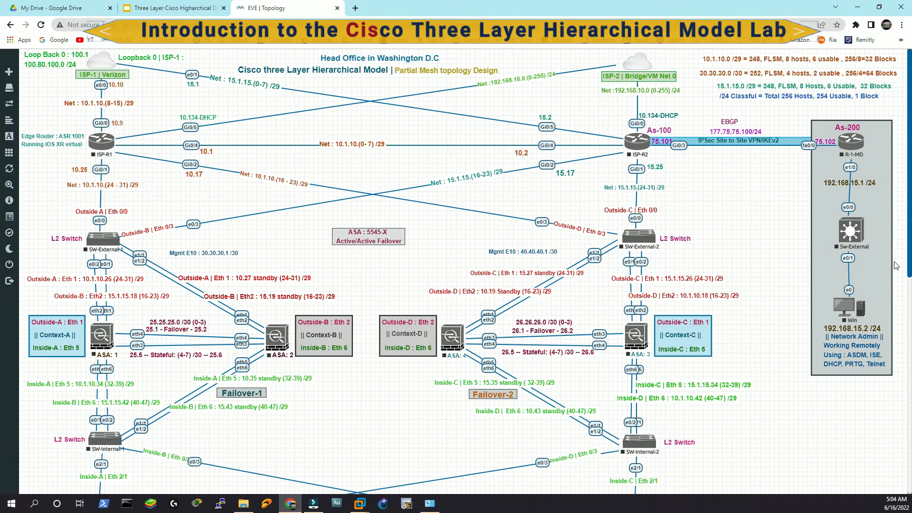
scroll(down, 3)
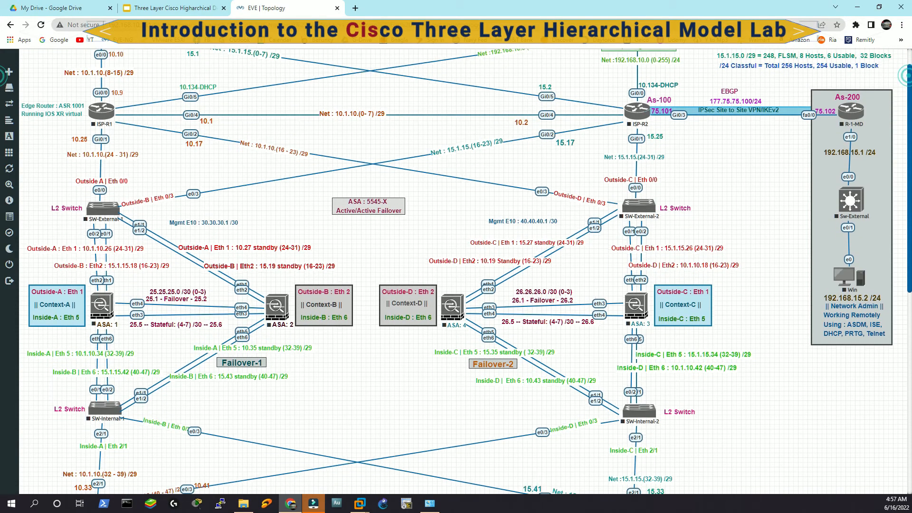
scroll(down, 3)
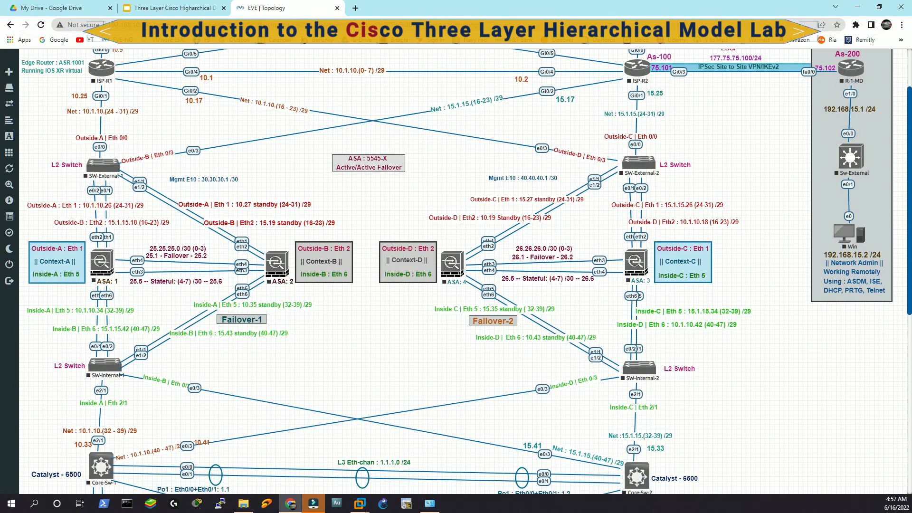
click(171, 8)
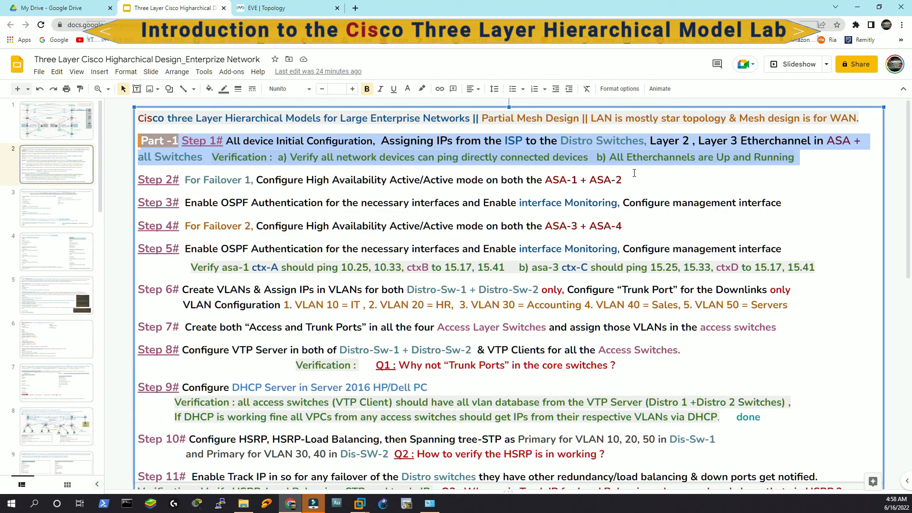